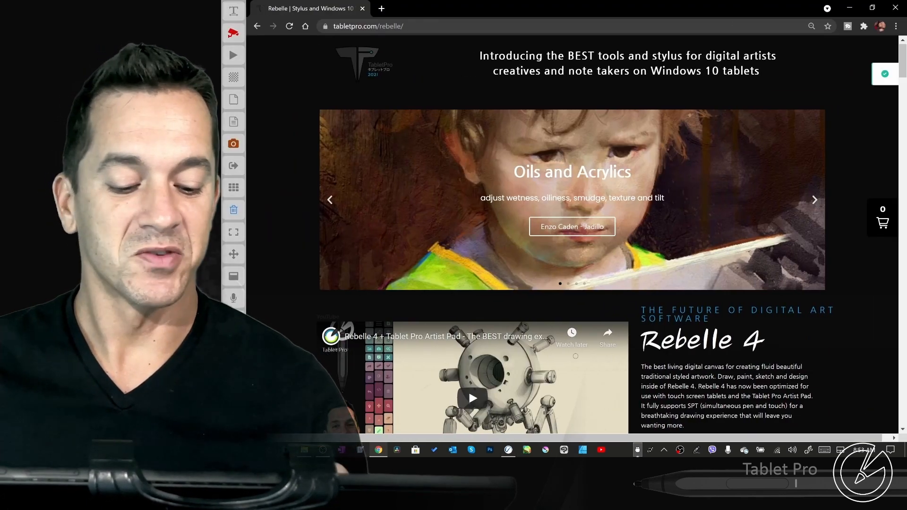
- Scroll down the tabletpro.com Rebelle resource page toward the tutorial lists
{"action": "scroll", "scroll_direction": "down", "scroll_amount": 3}
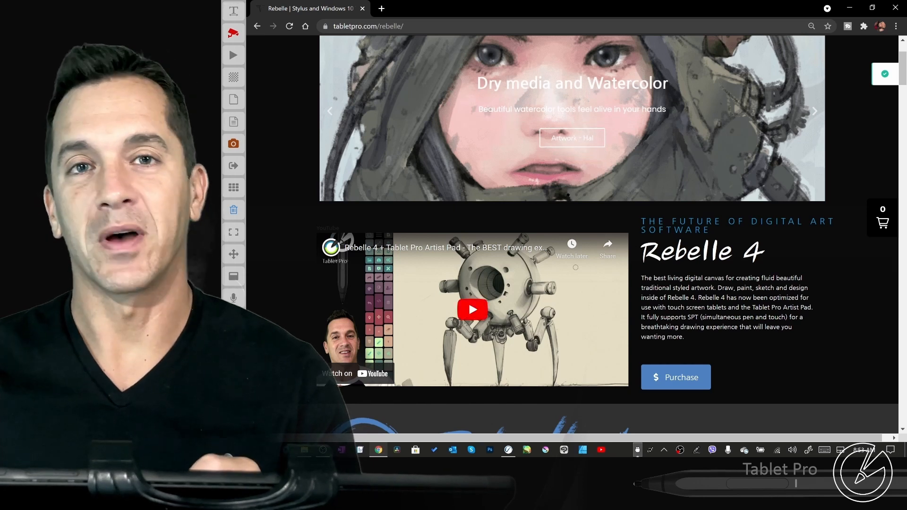
{"action": "scroll", "scroll_direction": "down", "scroll_amount": 3}
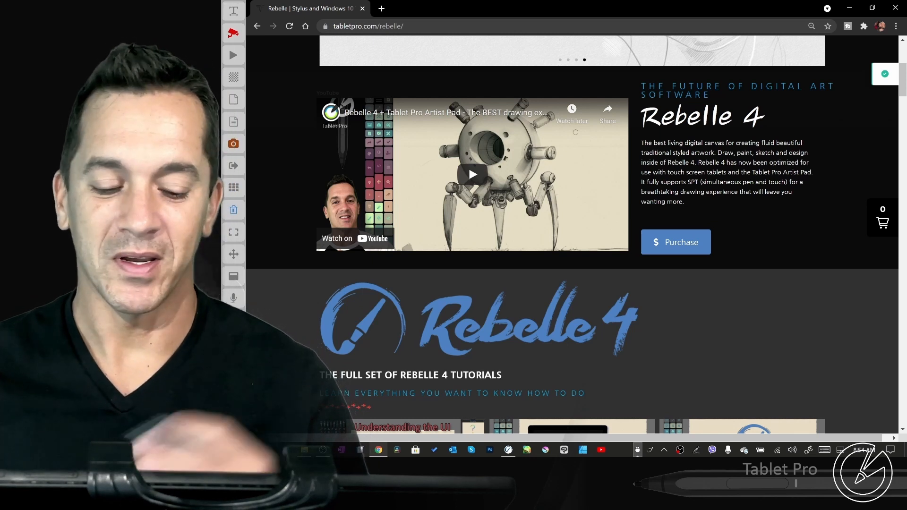
{"action": "scroll", "scroll_direction": "down", "scroll_amount": 3}
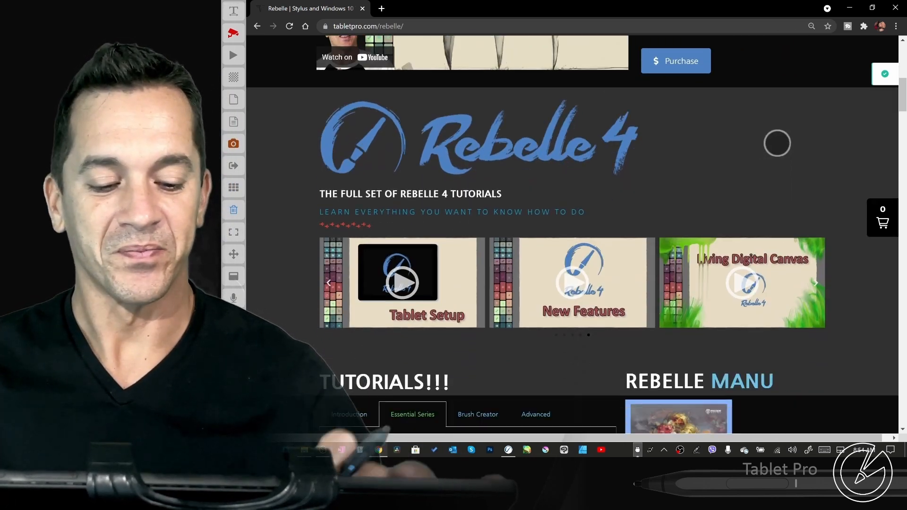
{"action": "scroll", "scroll_direction": "down", "scroll_amount": 3}
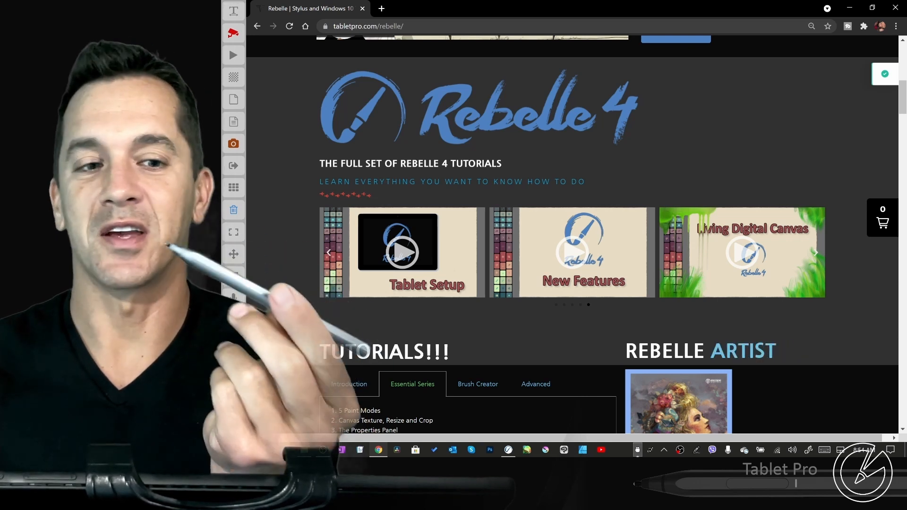
{"action": "left_click", "coordinate": [816, 253]}
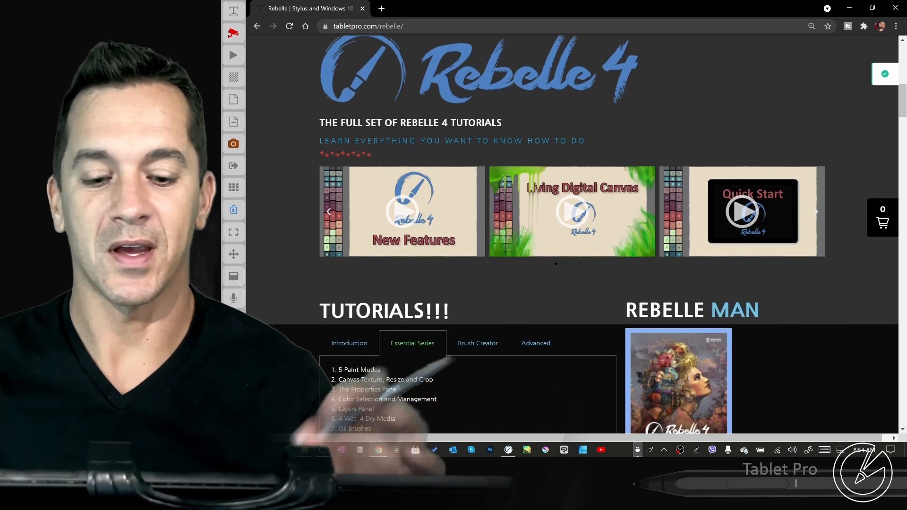
{"action": "scroll", "scroll_direction": "down", "scroll_amount": 3}
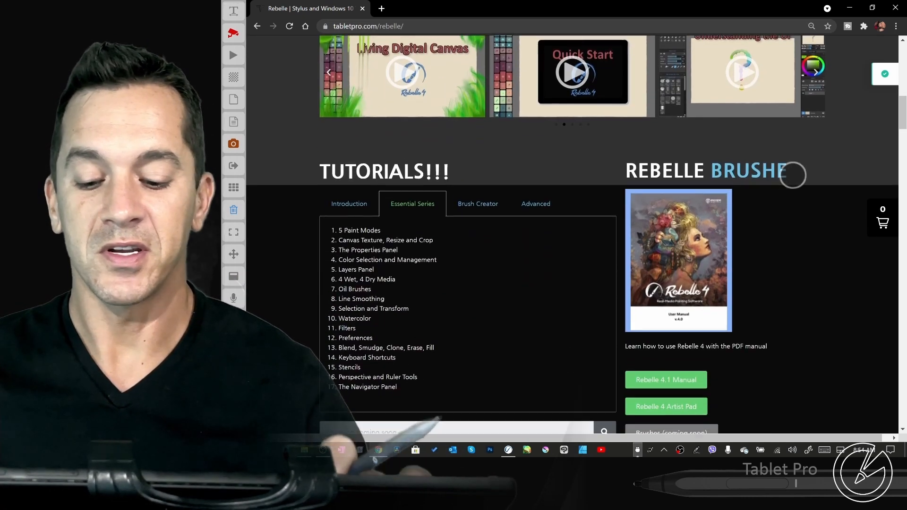
- Browse the Introduction, Essential Series and Advanced tutorial tabs, then scroll to The Brush Creator Series
{"action": "left_click", "coordinate": [350, 198]}
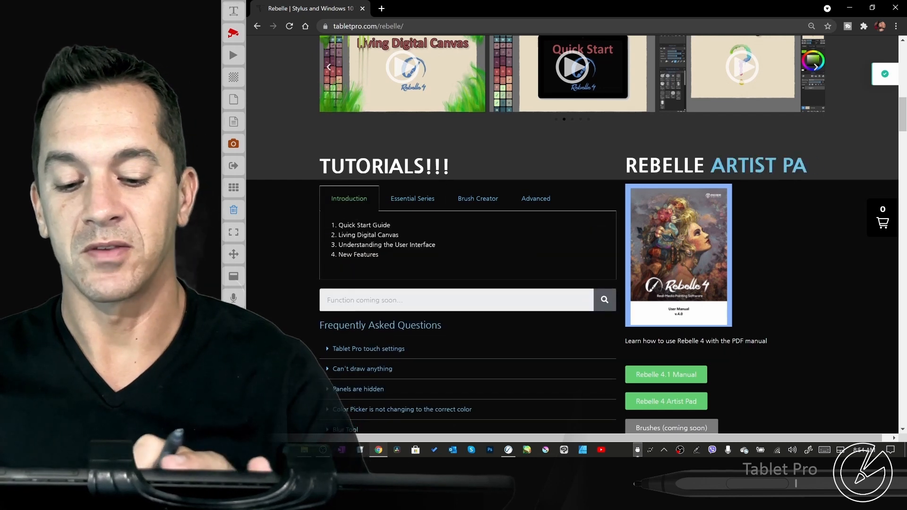
{"action": "left_click", "coordinate": [413, 198]}
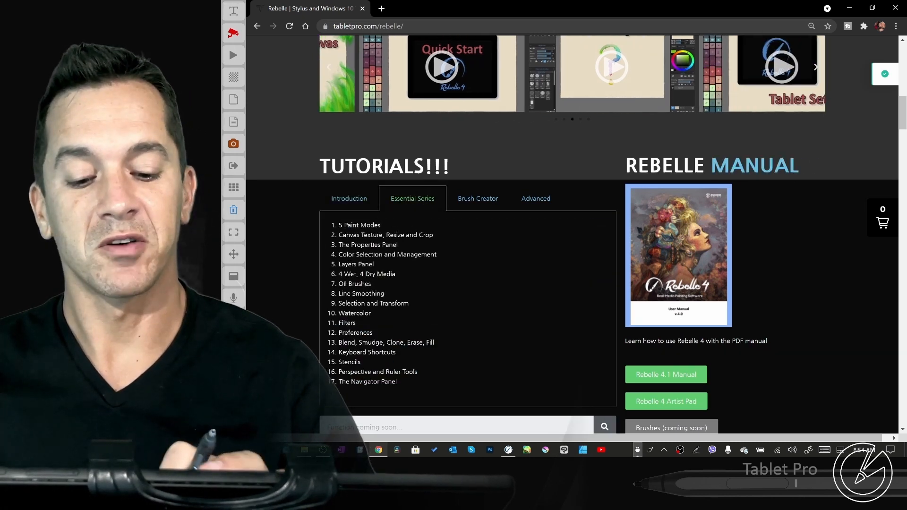
{"action": "left_click", "coordinate": [534, 198]}
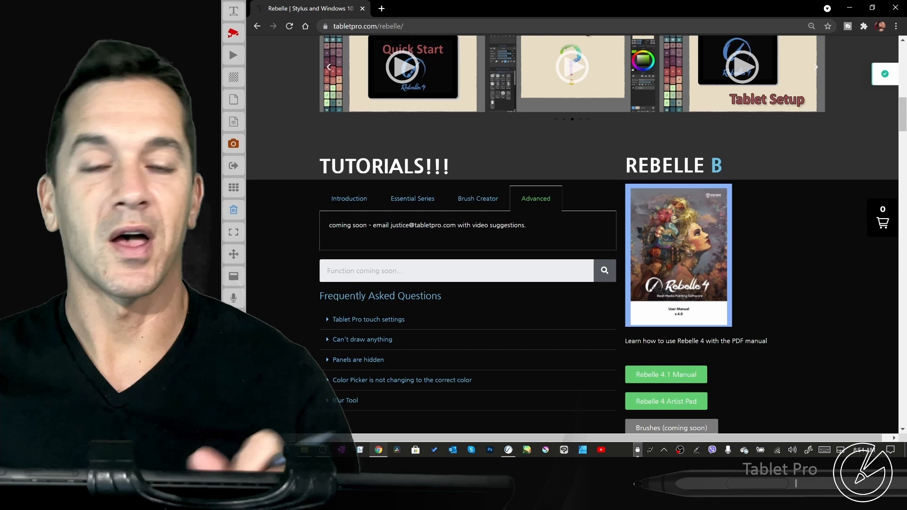
{"action": "left_click", "coordinate": [349, 198]}
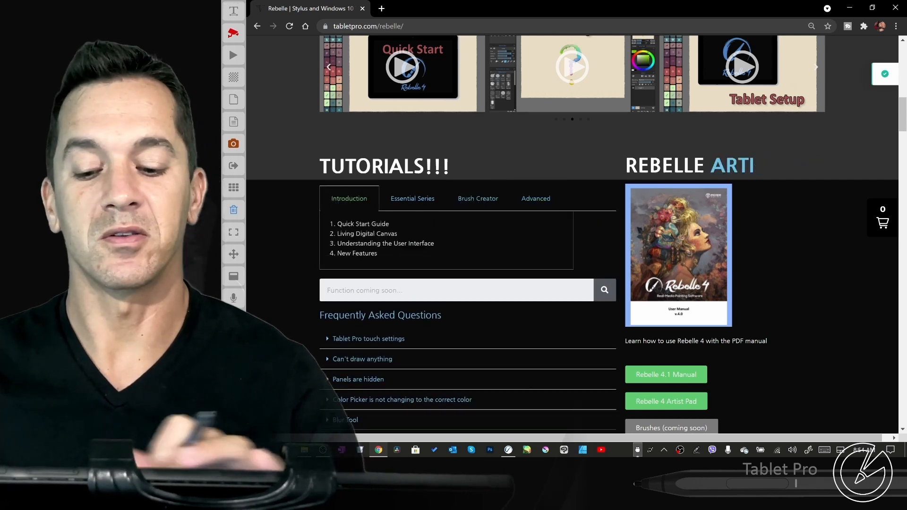
{"action": "scroll", "scroll_direction": "down", "scroll_amount": 3}
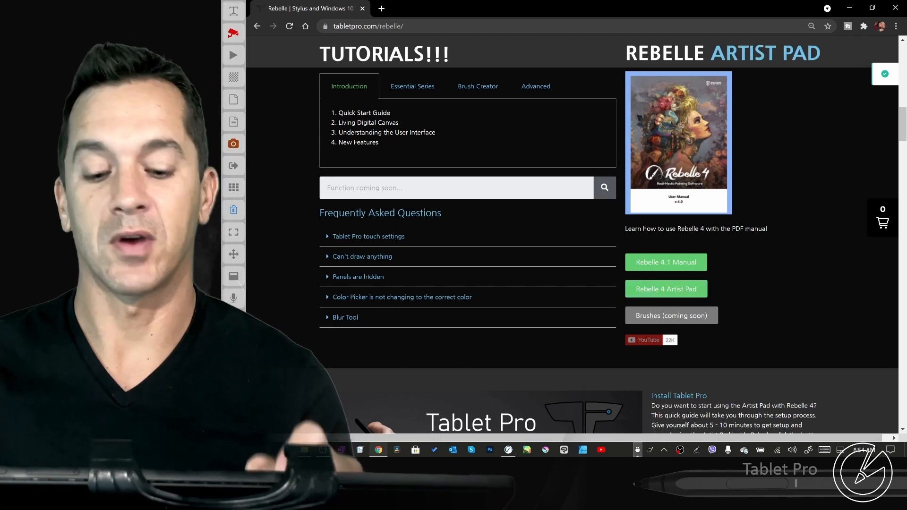
{"action": "scroll", "scroll_direction": "down", "scroll_amount": 3}
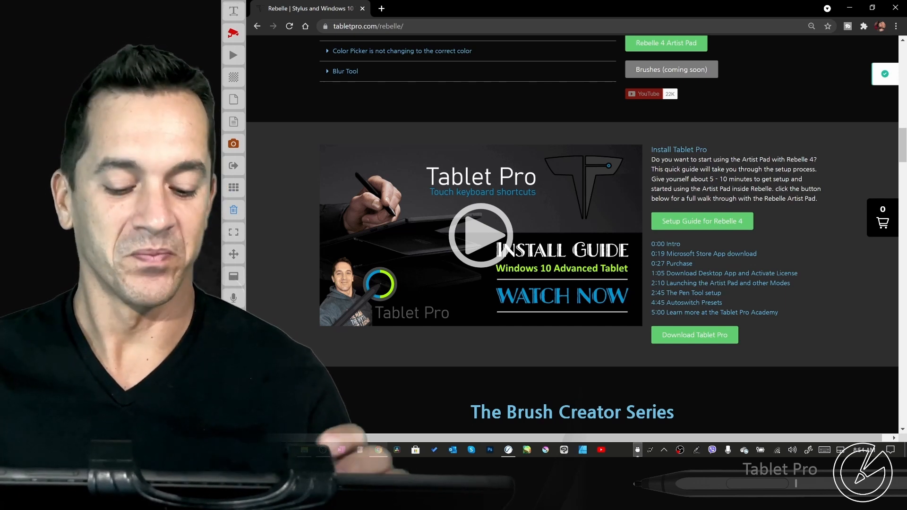
{"action": "scroll", "scroll_direction": "up", "scroll_amount": 3}
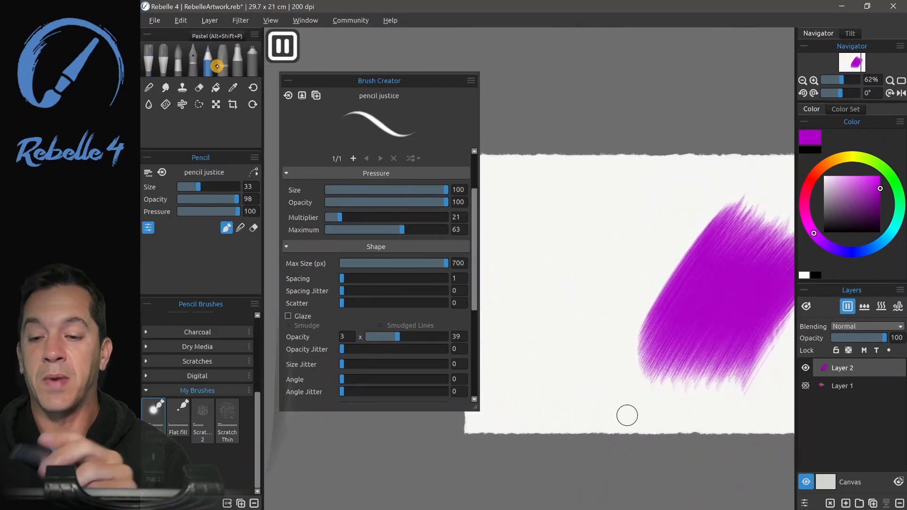
- Paint a purple test scribble with the pencil justice brush beside its Brush Creator settings
{"action": "left_click_drag", "start_coordinate": [189, 186], "coordinate": [242, 186]}
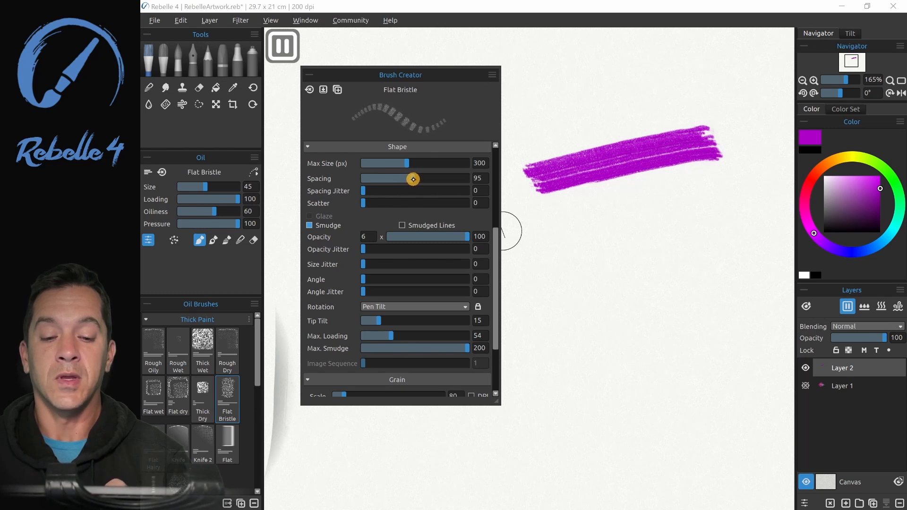
- Change the Flat Bristle grain texture and turn off Smudge, painting purple test strokes
{"action": "scroll", "scroll_direction": "up", "scroll_amount": 3}
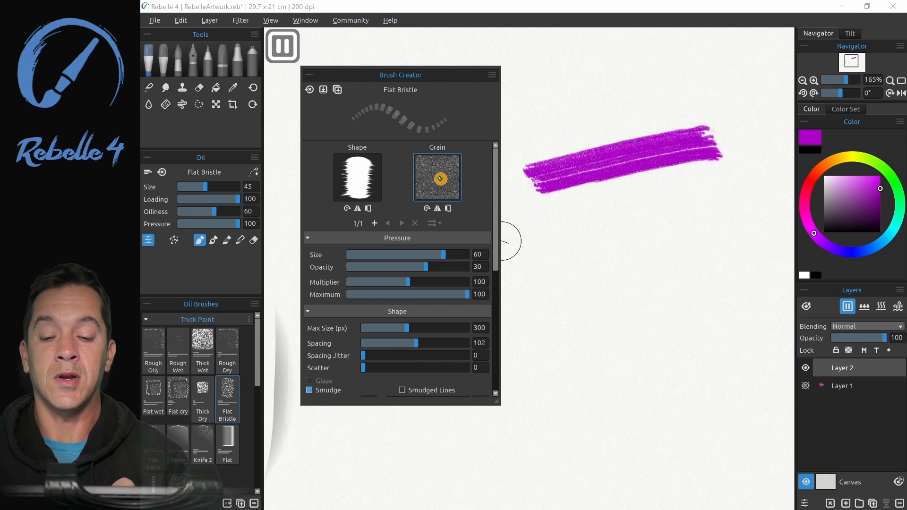
{"action": "left_click", "coordinate": [357, 178]}
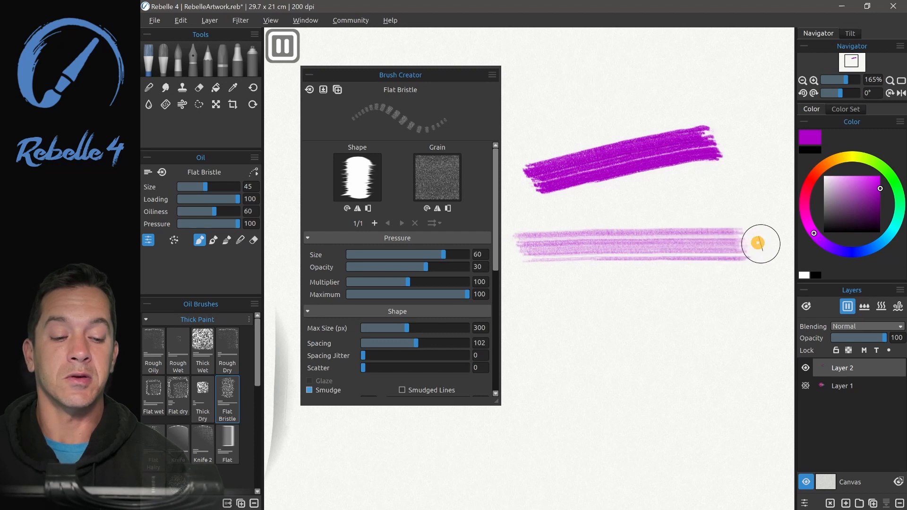
{"action": "scroll", "scroll_direction": "down", "scroll_amount": 3}
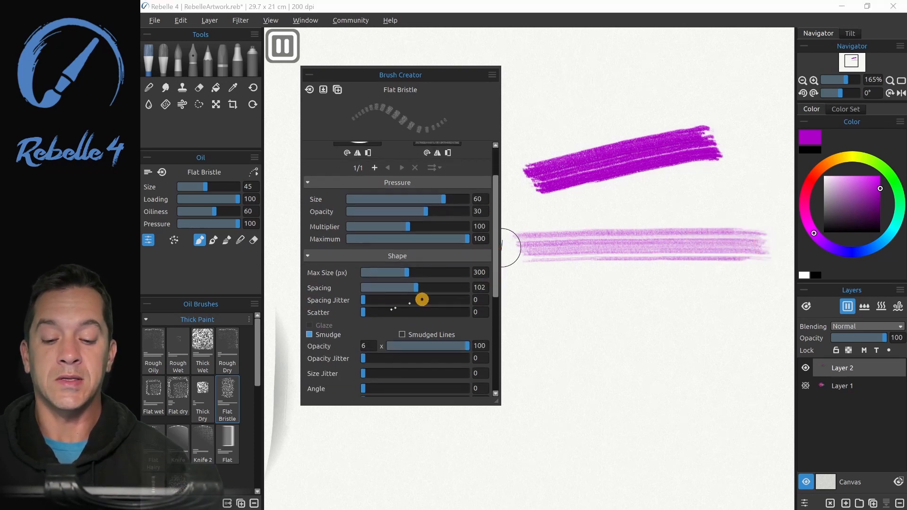
{"action": "left_click", "coordinate": [309, 335]}
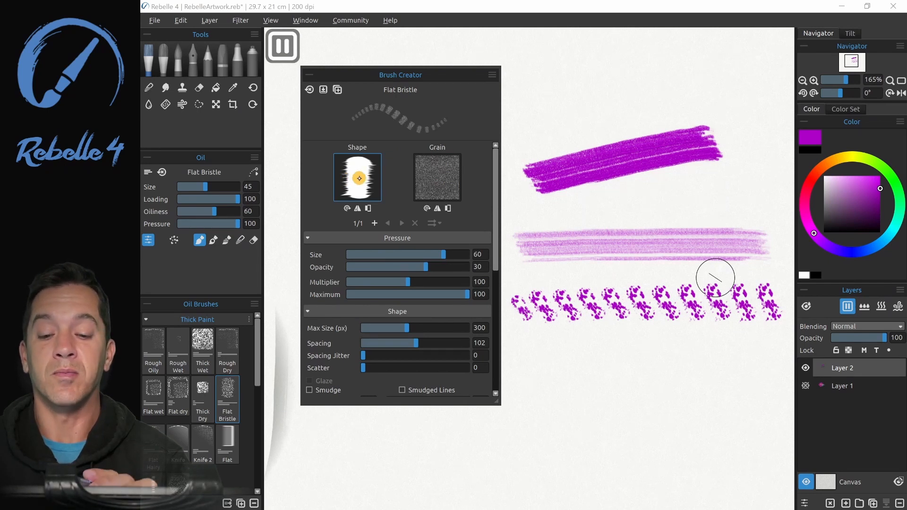
{"action": "left_click", "coordinate": [436, 177]}
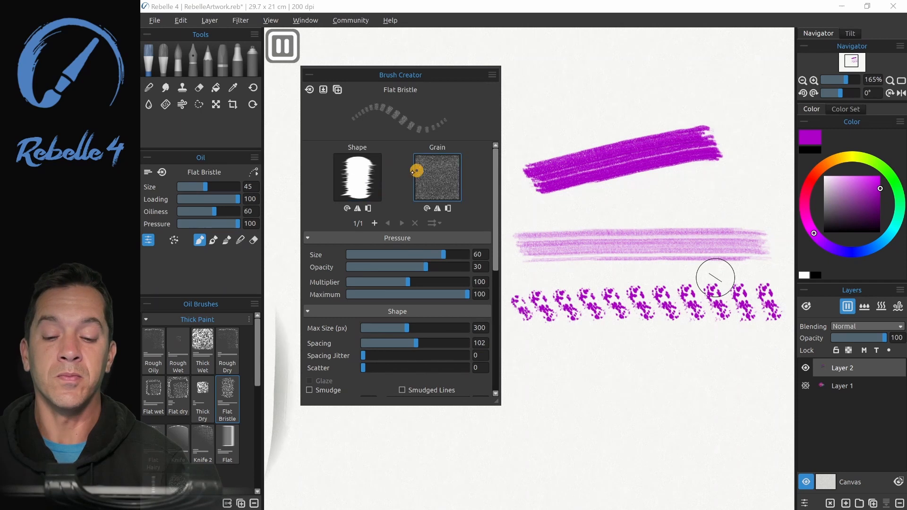
{"action": "mouse_move", "coordinate": [524, 364]}
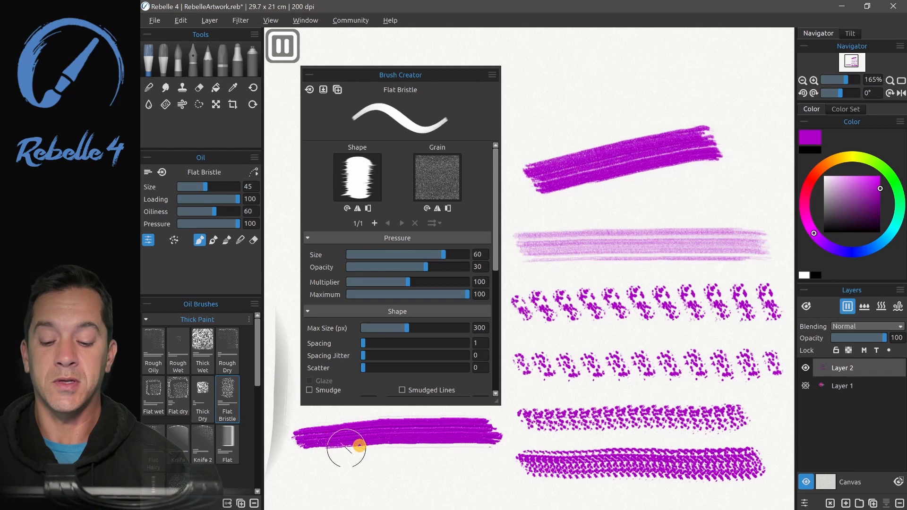
{"action": "mouse_move", "coordinate": [391, 430]}
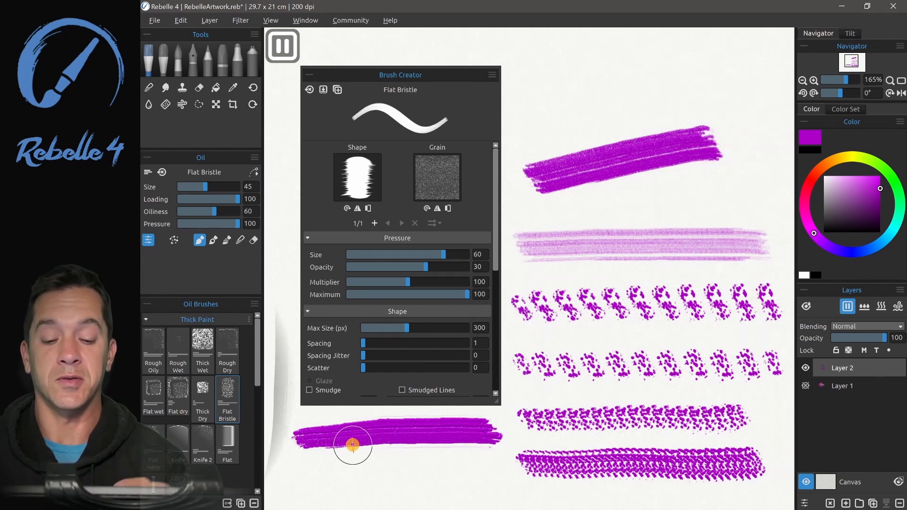
{"action": "mouse_move", "coordinate": [376, 340]}
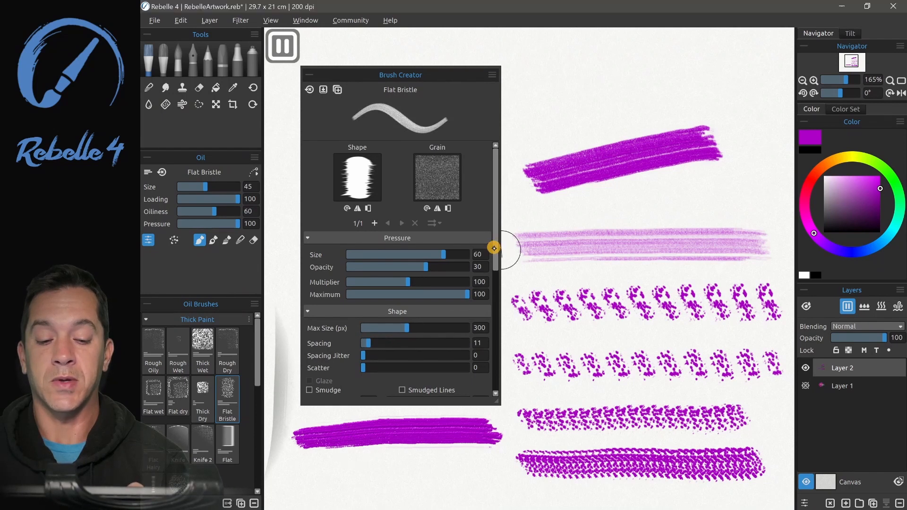
- Scroll down Brush Creator and turn Smudge back on for the Flat Bristle brush
{"action": "scroll", "scroll_direction": "down", "scroll_amount": 3}
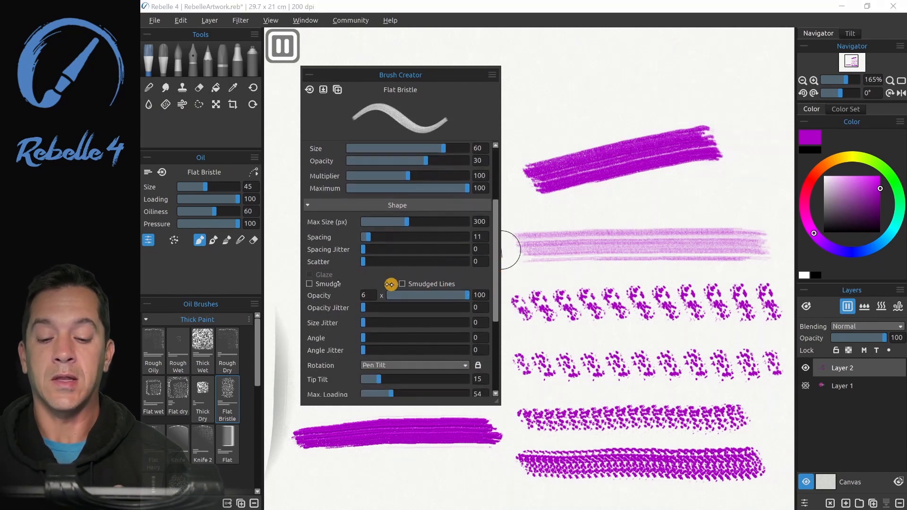
{"action": "left_click", "coordinate": [309, 284]}
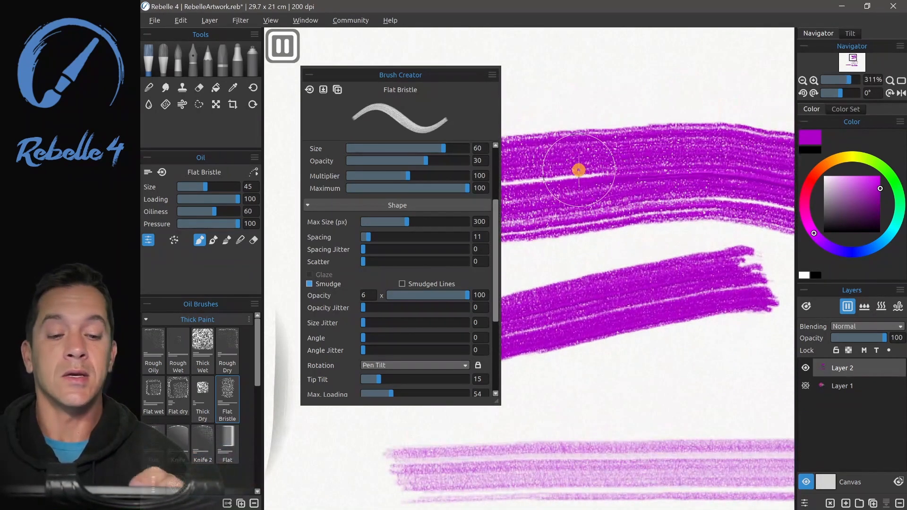
{"action": "mouse_move", "coordinate": [720, 156]}
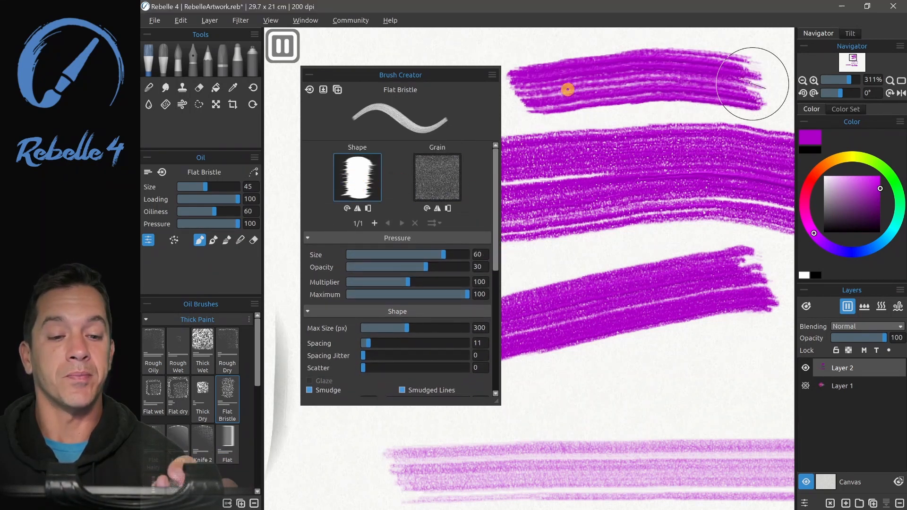
{"action": "mouse_move", "coordinate": [693, 78]}
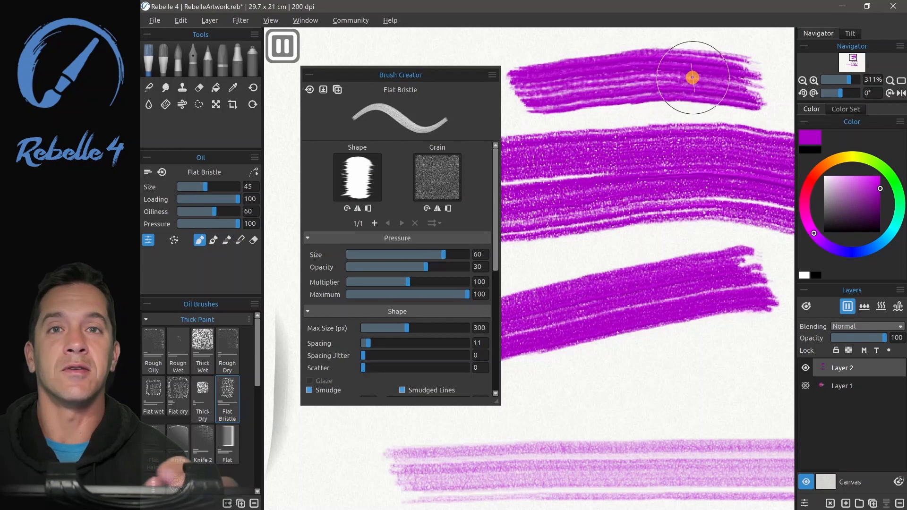
{"action": "mouse_move", "coordinate": [599, 92]}
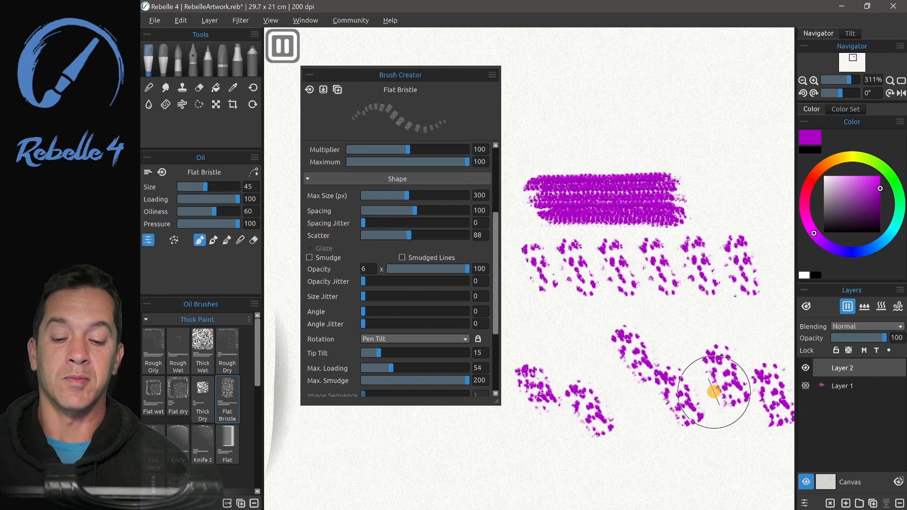
{"action": "mouse_move", "coordinate": [743, 333]}
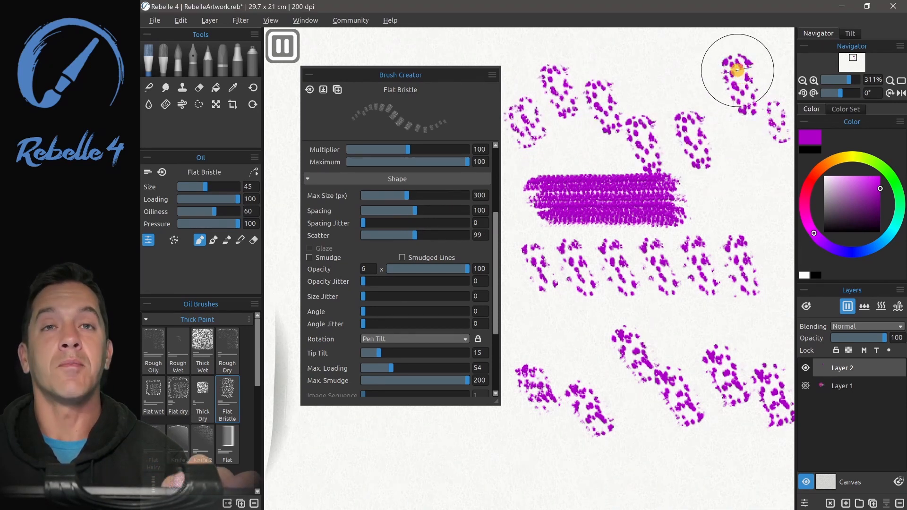
{"action": "mouse_move", "coordinate": [747, 99]}
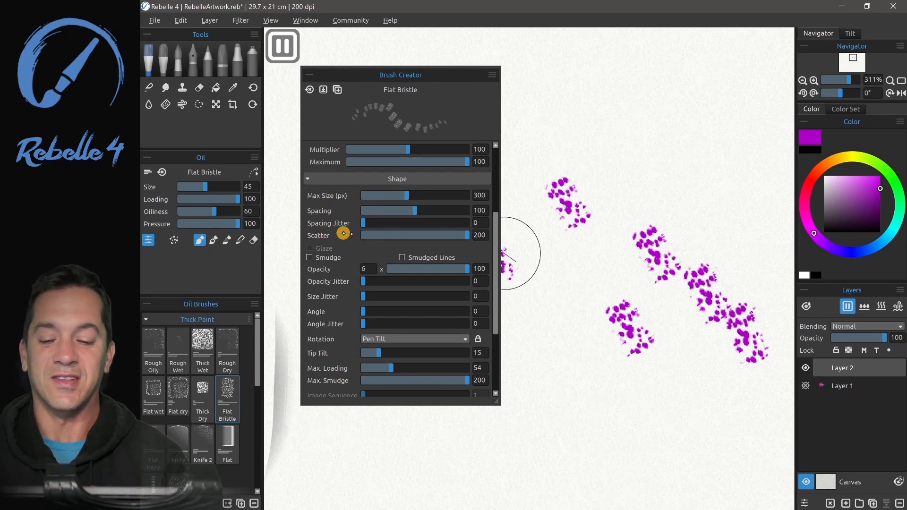
{"action": "mouse_move", "coordinate": [628, 217]}
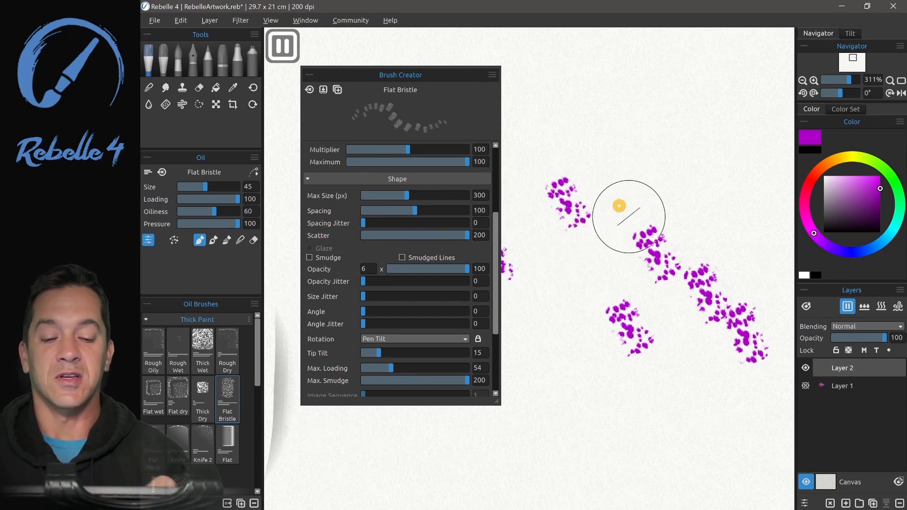
{"action": "mouse_move", "coordinate": [619, 269]}
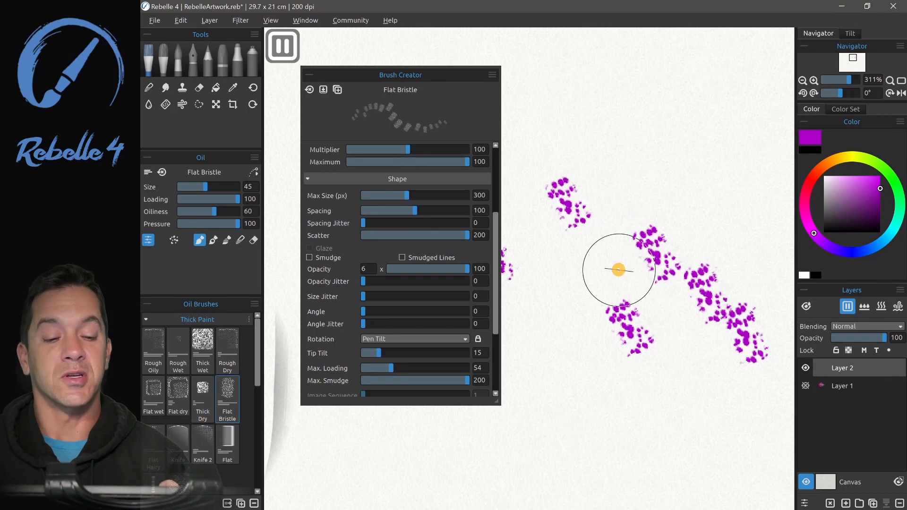
{"action": "mouse_move", "coordinate": [598, 135]}
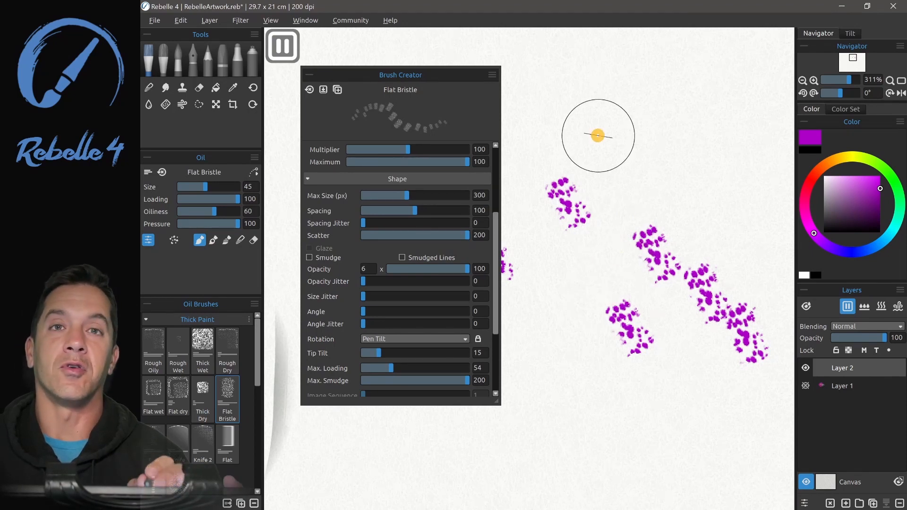
{"action": "mouse_move", "coordinate": [497, 254]}
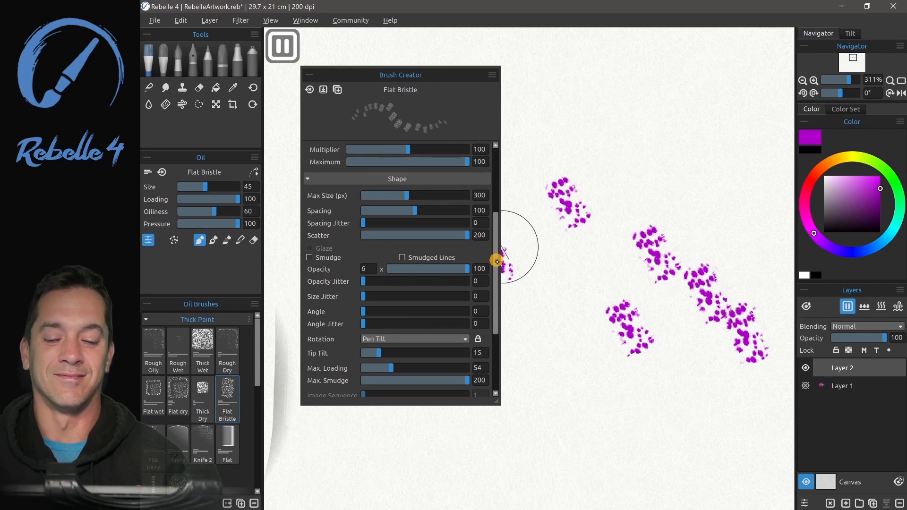
- Scroll the Brush Creator settings while lowering Scatter from 200 to 0 and reducing opacity
{"action": "scroll", "scroll_direction": "down", "scroll_amount": 3}
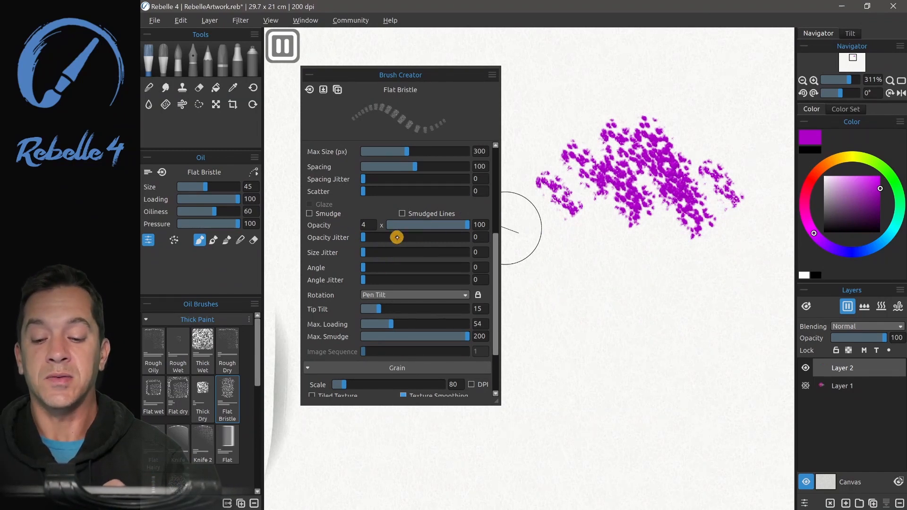
{"action": "mouse_move", "coordinate": [348, 266]}
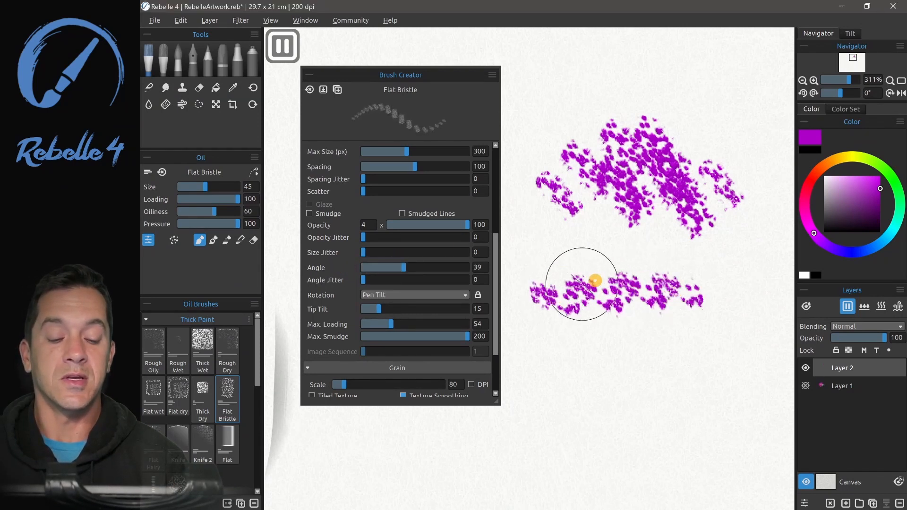
{"action": "mouse_move", "coordinate": [524, 237]}
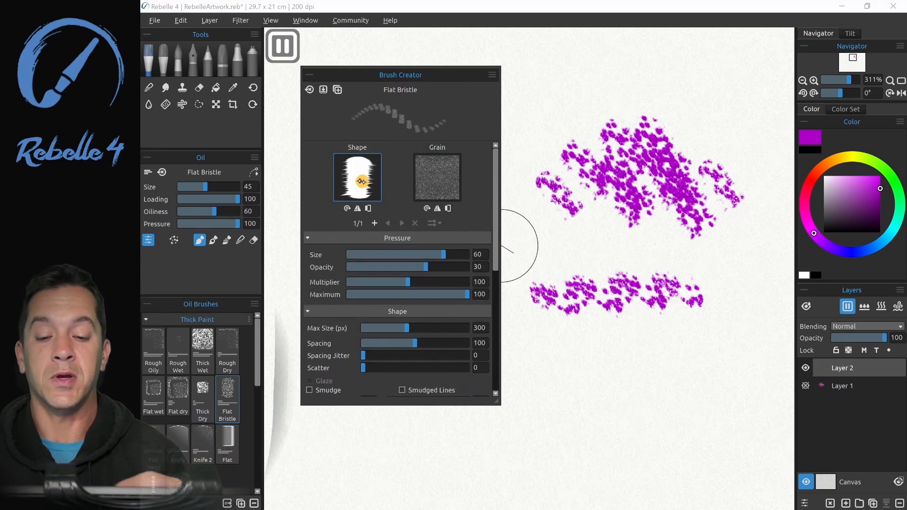
- Scroll through Brush Creator while testing dab angles 39 and 6, then back to 0
{"action": "scroll", "scroll_direction": "down", "scroll_amount": 3}
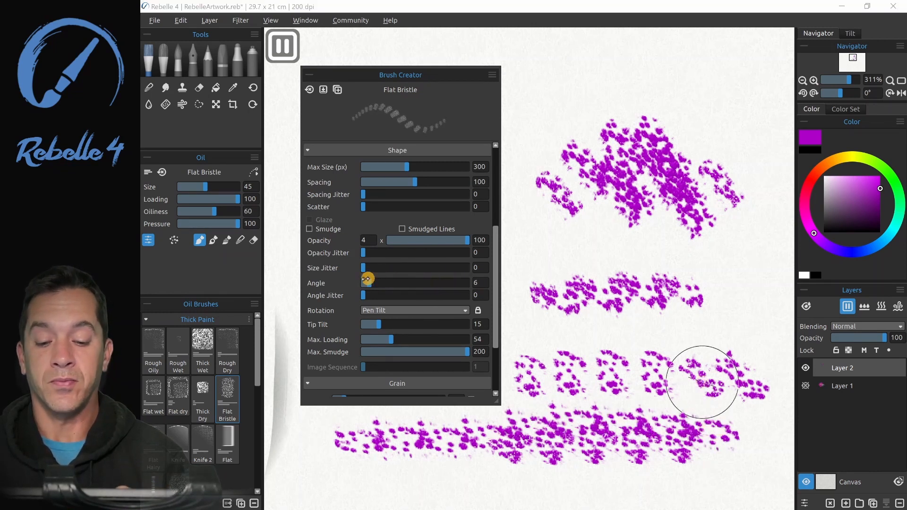
{"action": "scroll", "scroll_direction": "down", "scroll_amount": 3}
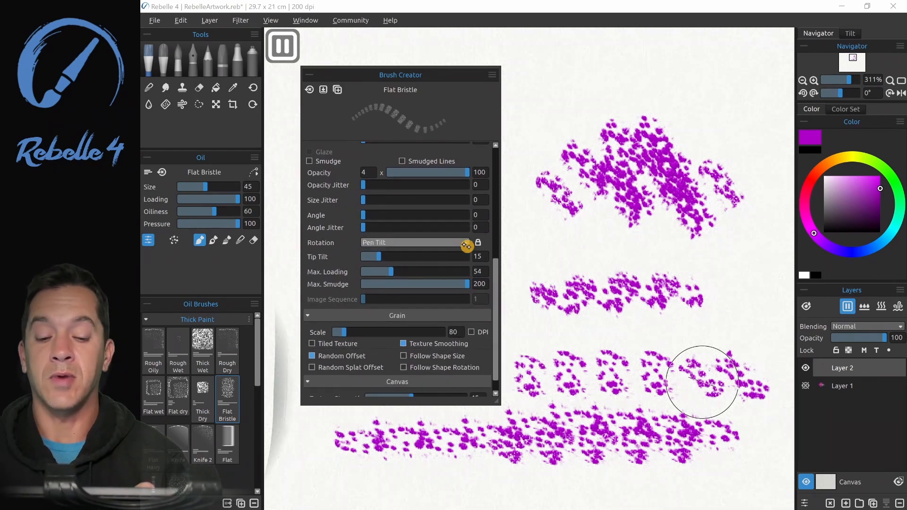
- Set the Flat Bristle dab Rotation to Pen Tilt
{"action": "left_click", "coordinate": [414, 243]}
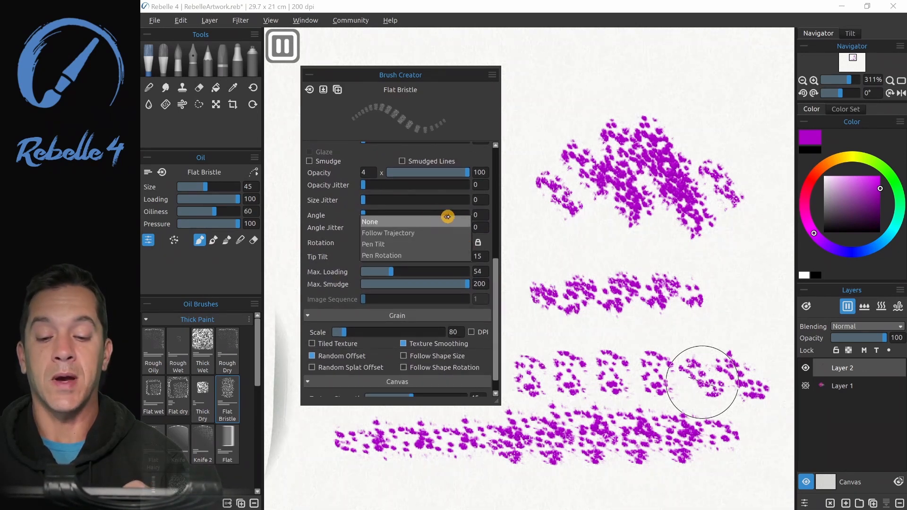
{"action": "left_click", "coordinate": [373, 244]}
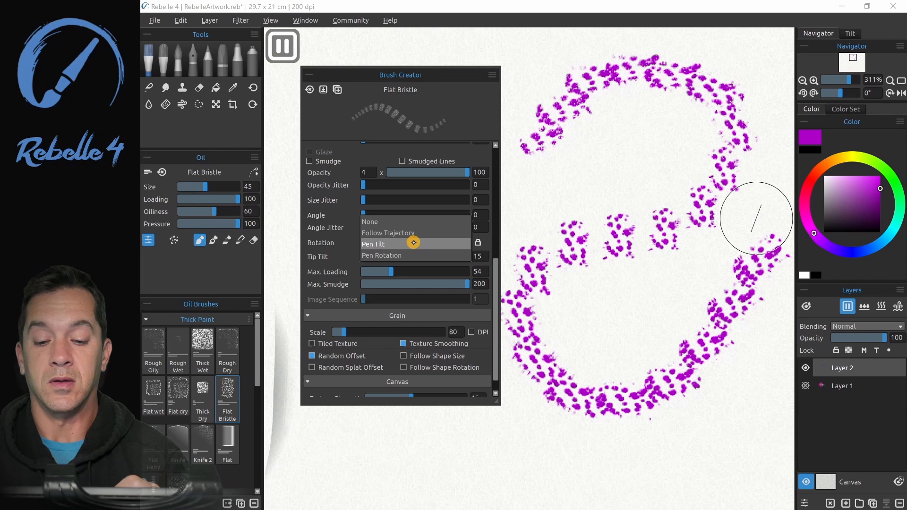
{"action": "left_click", "coordinate": [373, 244]}
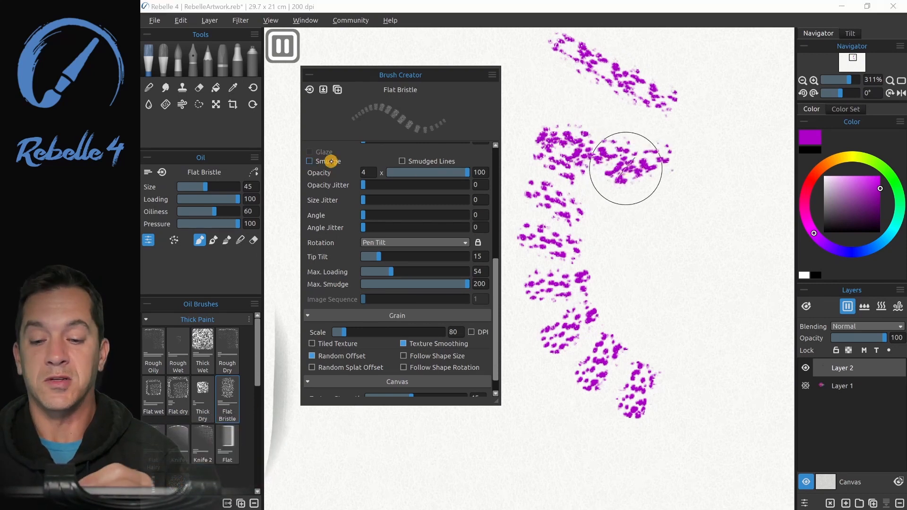
- Tick Smudge and set the Flat Bristle Rotation to Pen Rotation
{"action": "left_click", "coordinate": [310, 161]}
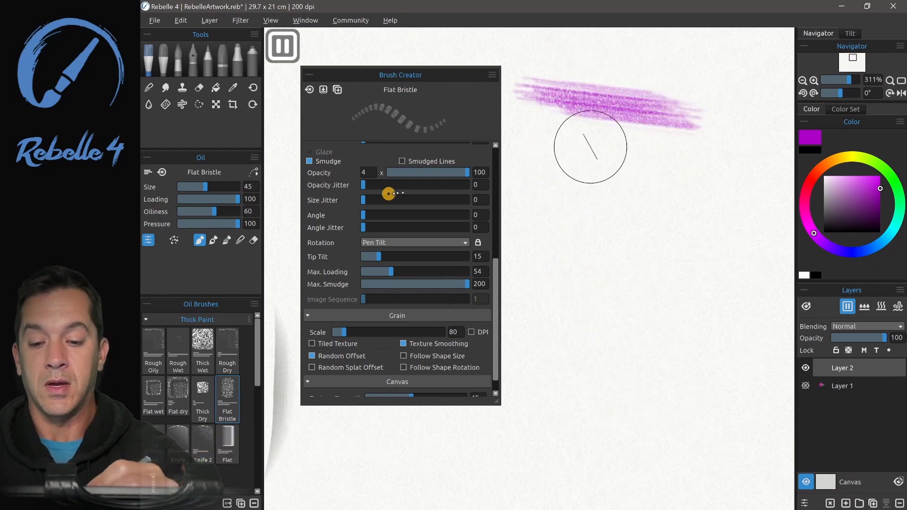
{"action": "scroll", "scroll_direction": "up", "scroll_amount": 3}
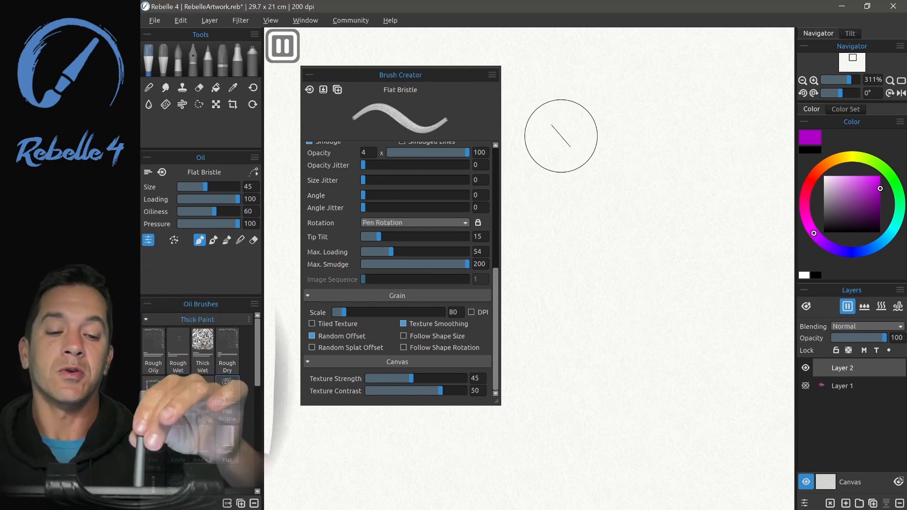
{"action": "mouse_move", "coordinate": [583, 139]}
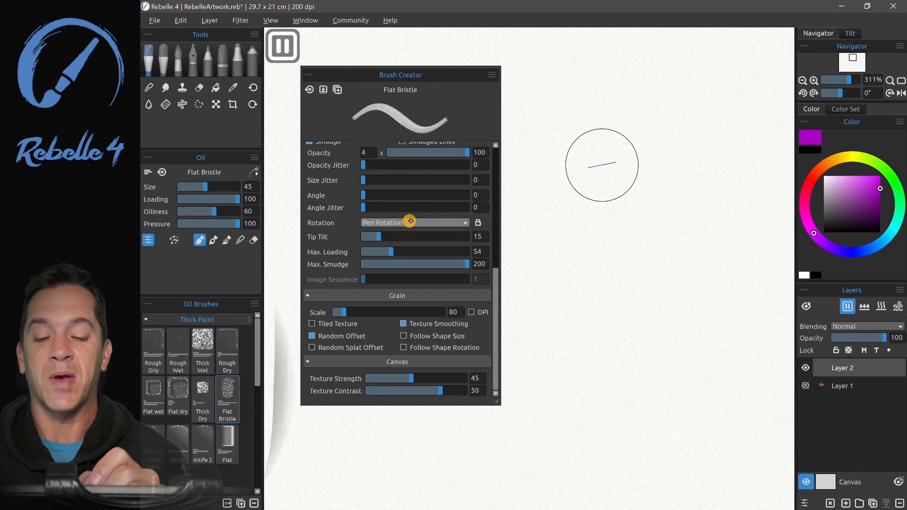
{"action": "left_click", "coordinate": [413, 222]}
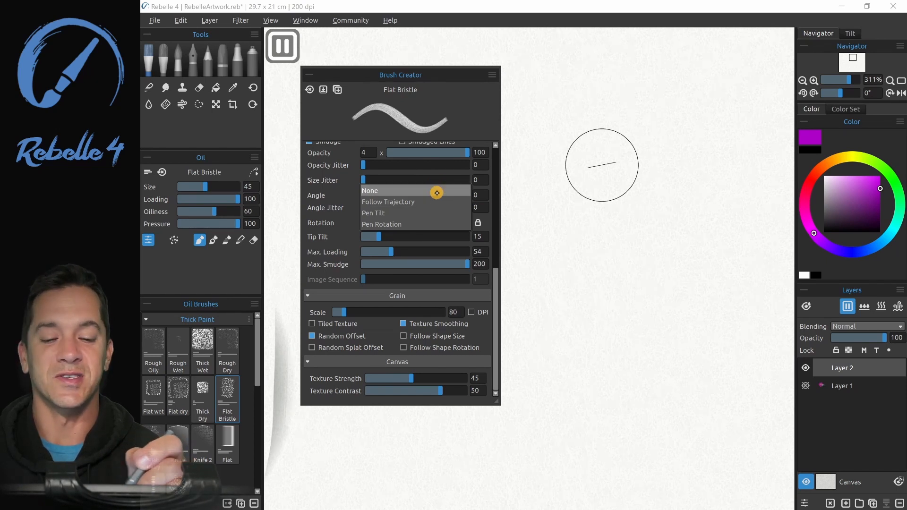
{"action": "left_click", "coordinate": [382, 224]}
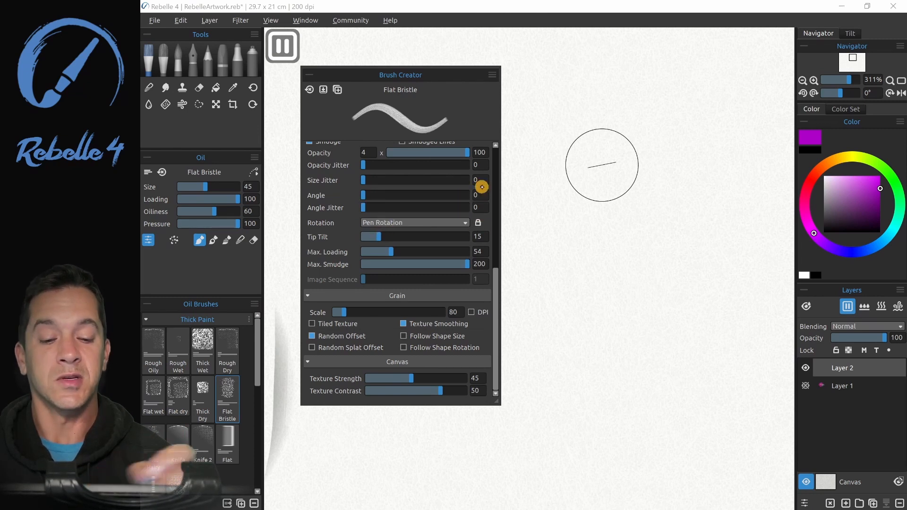
{"action": "mouse_move", "coordinate": [529, 226]}
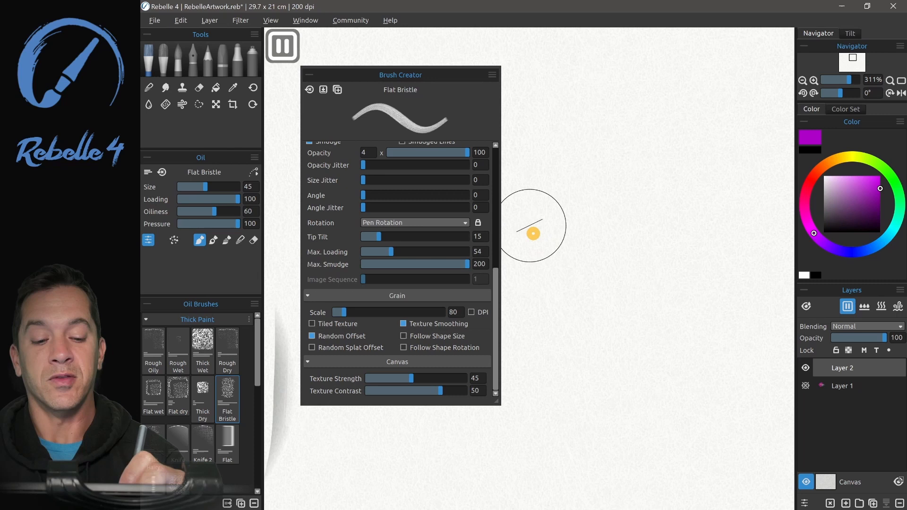
{"action": "mouse_move", "coordinate": [351, 229]}
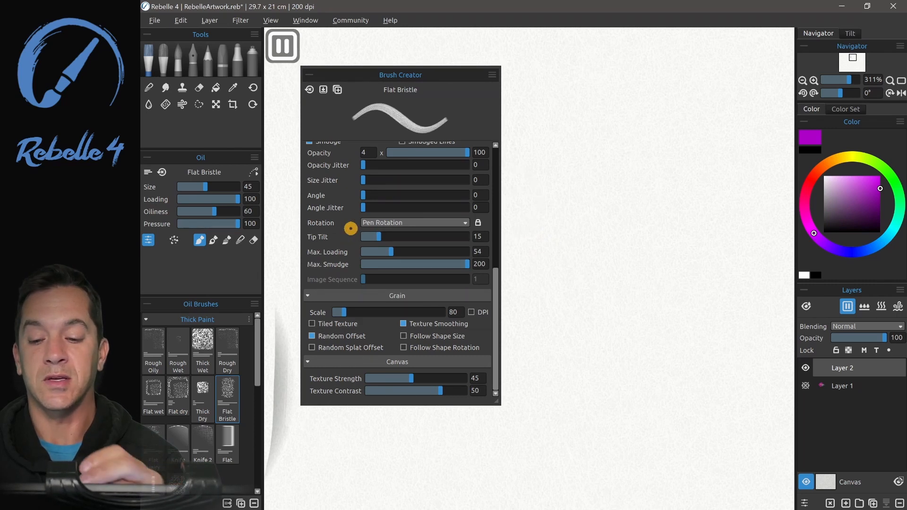
{"action": "mouse_move", "coordinate": [206, 60]}
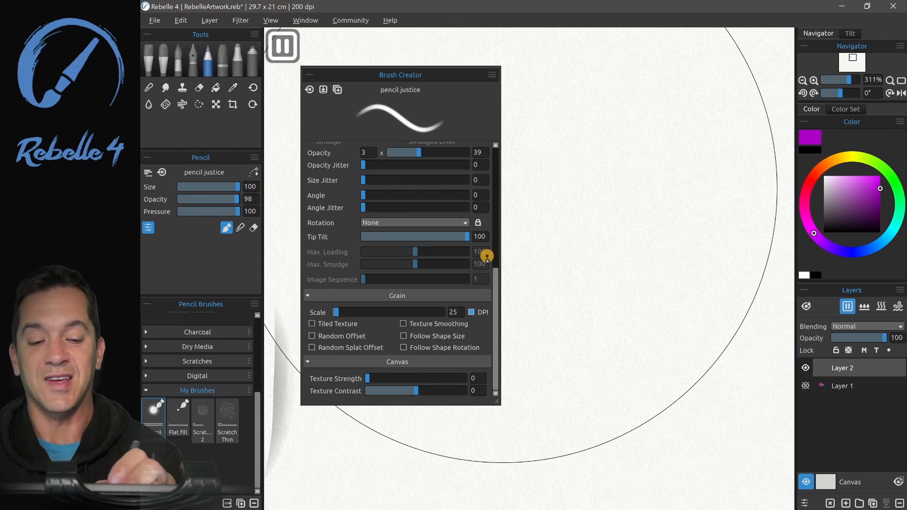
- Scroll up the brush list and select the pencil justice brush under My Brushes
{"action": "scroll", "scroll_direction": "up", "scroll_amount": 3}
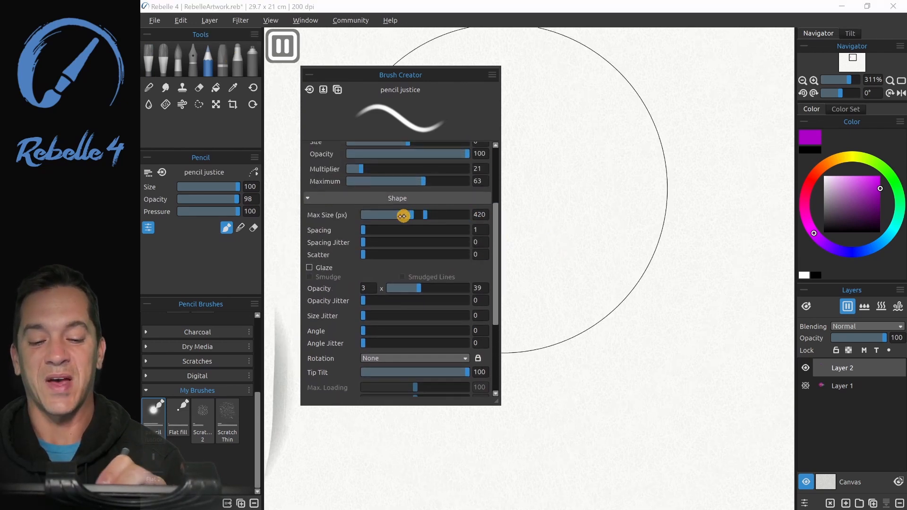
{"action": "left_click", "coordinate": [178, 341]}
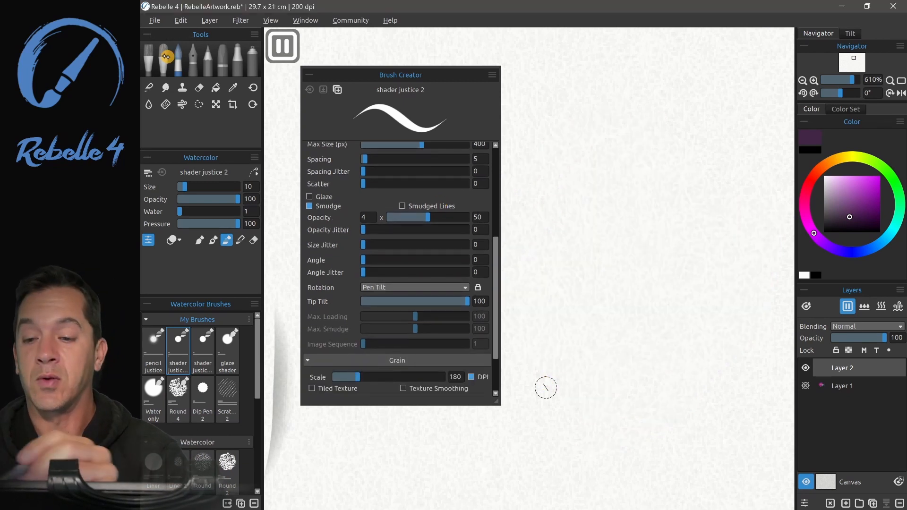
- Switch to Oil Flat Bristle and tune Spacing 11, Max. Loading 100 and smudge settings
{"action": "left_click", "coordinate": [165, 60]}
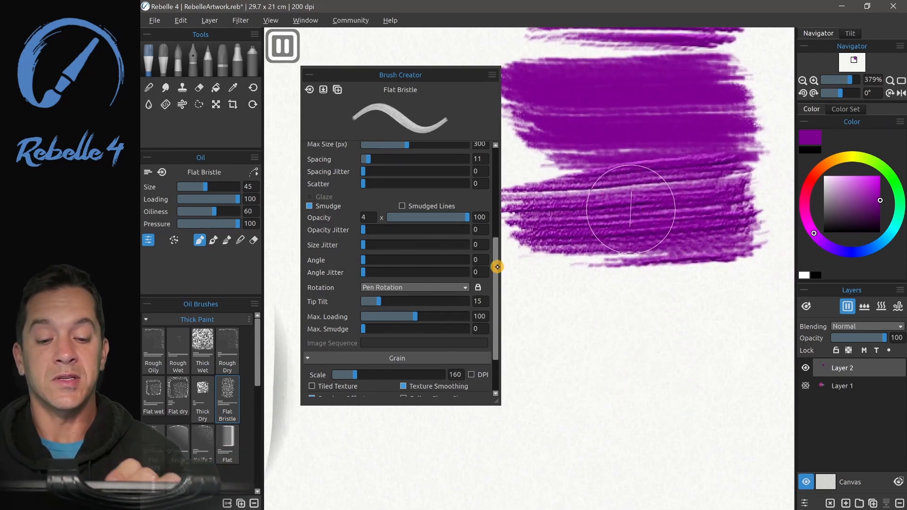
{"action": "scroll", "scroll_direction": "up", "scroll_amount": 3}
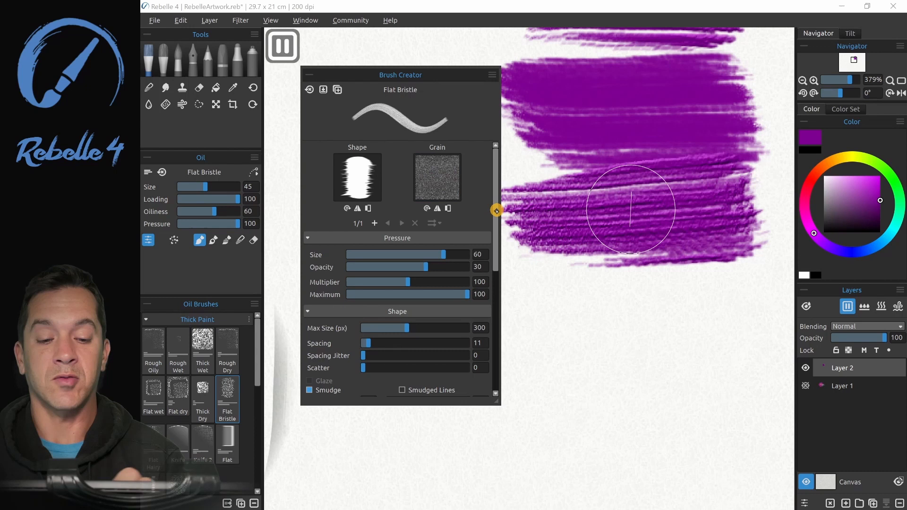
{"action": "scroll", "scroll_direction": "down", "scroll_amount": 3}
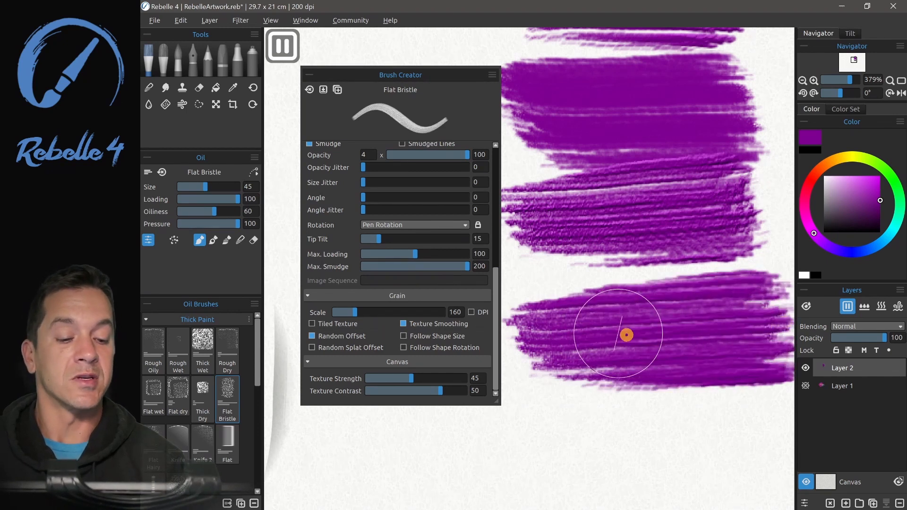
{"action": "scroll", "scroll_direction": "up", "scroll_amount": 3}
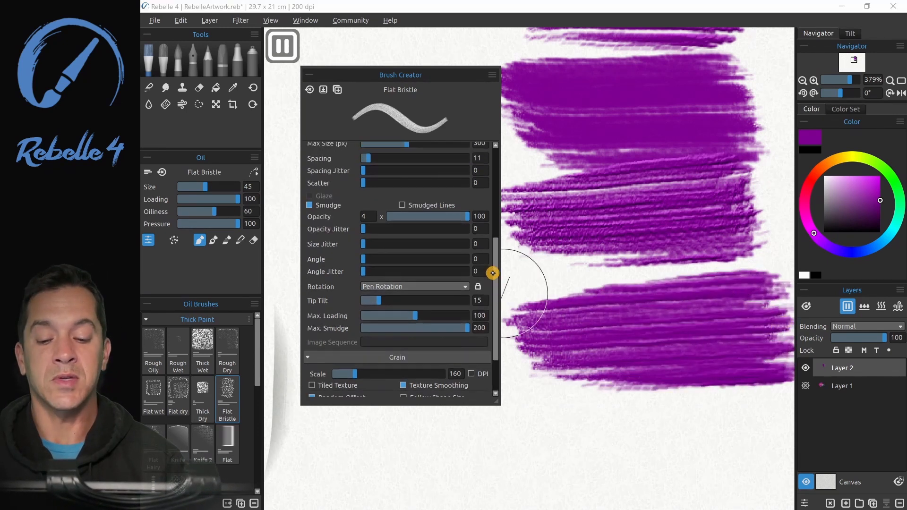
{"action": "scroll", "scroll_direction": "up", "scroll_amount": 3}
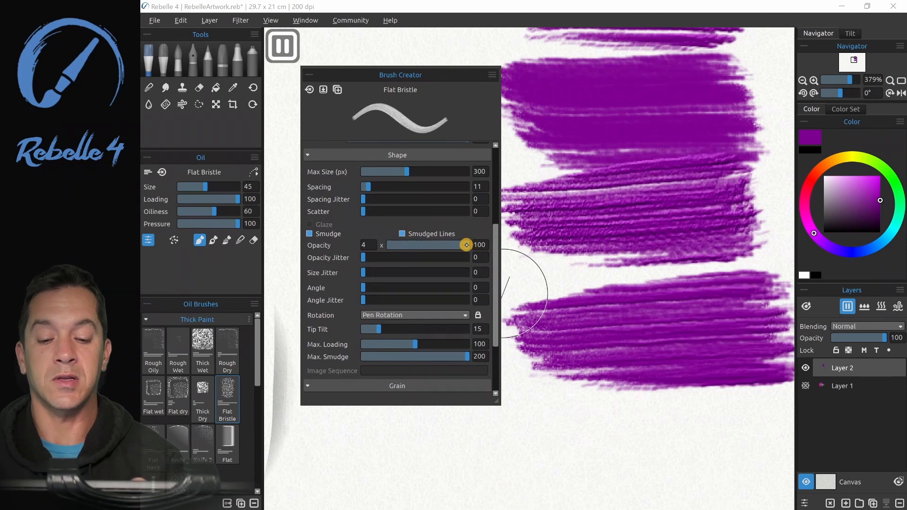
- Browse the Flat Bristle brush's shape images in Brush Creator through to image 4/4
{"action": "left_click", "coordinate": [153, 384]}
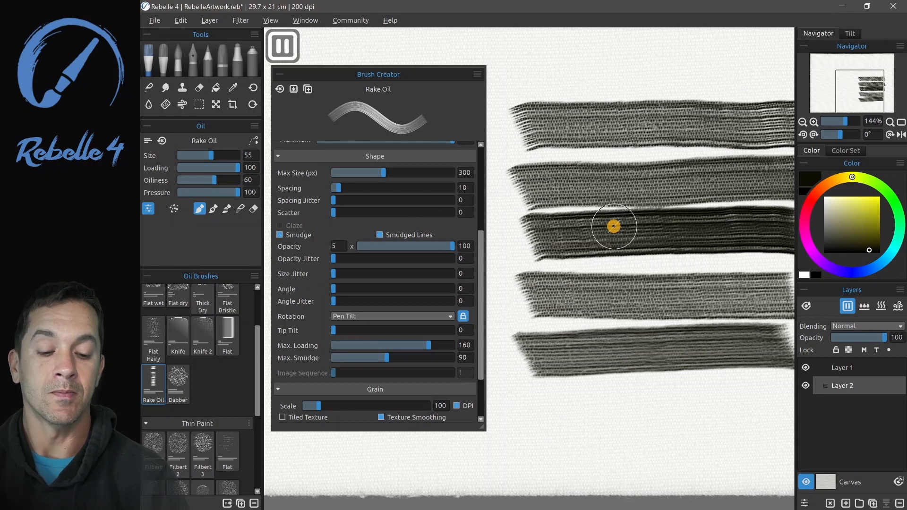
{"action": "mouse_move", "coordinate": [816, 323]}
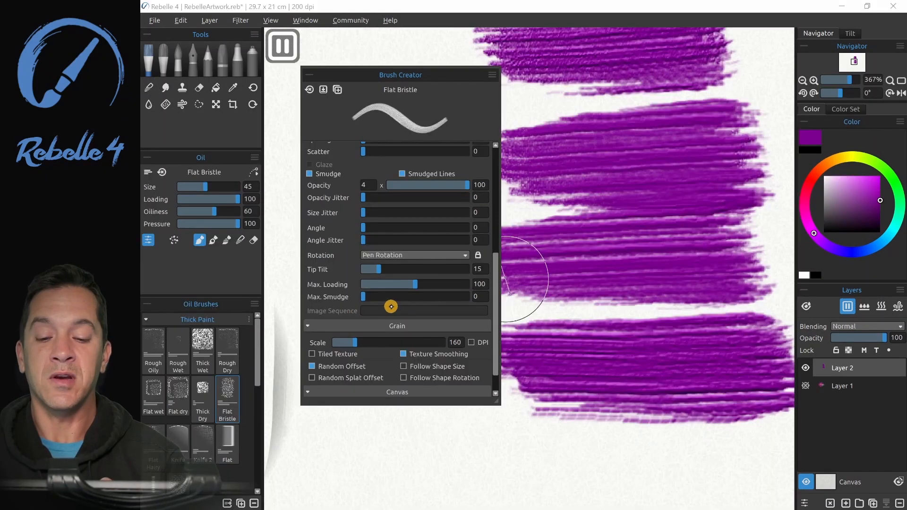
{"action": "scroll", "scroll_direction": "up", "scroll_amount": 3}
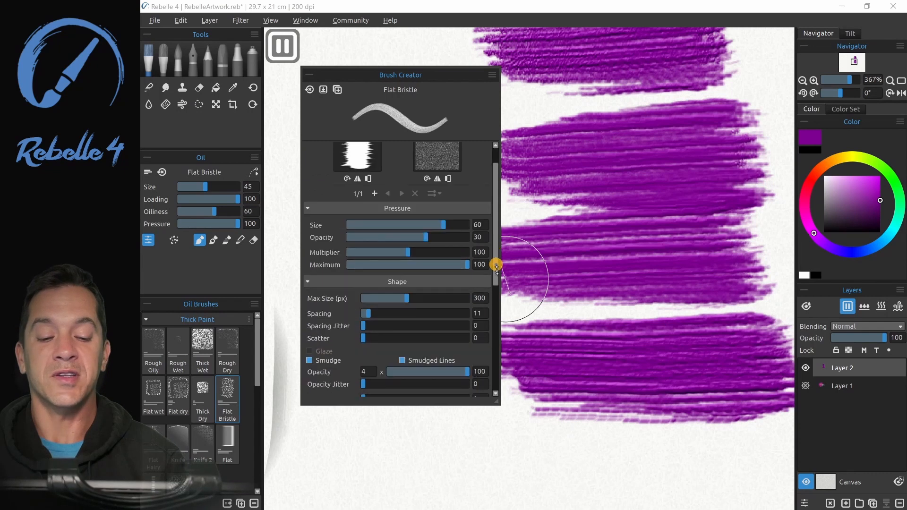
{"action": "scroll", "scroll_direction": "down", "scroll_amount": 3}
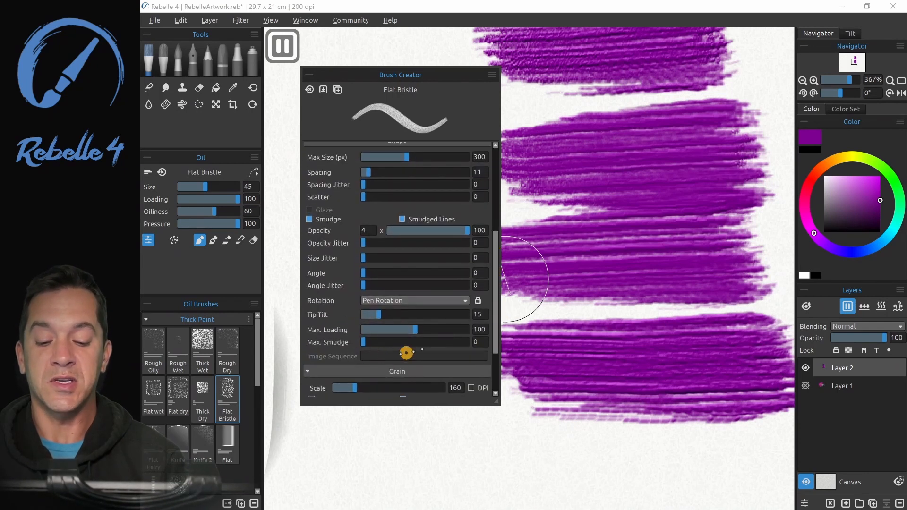
{"action": "scroll", "scroll_direction": "up", "scroll_amount": 3}
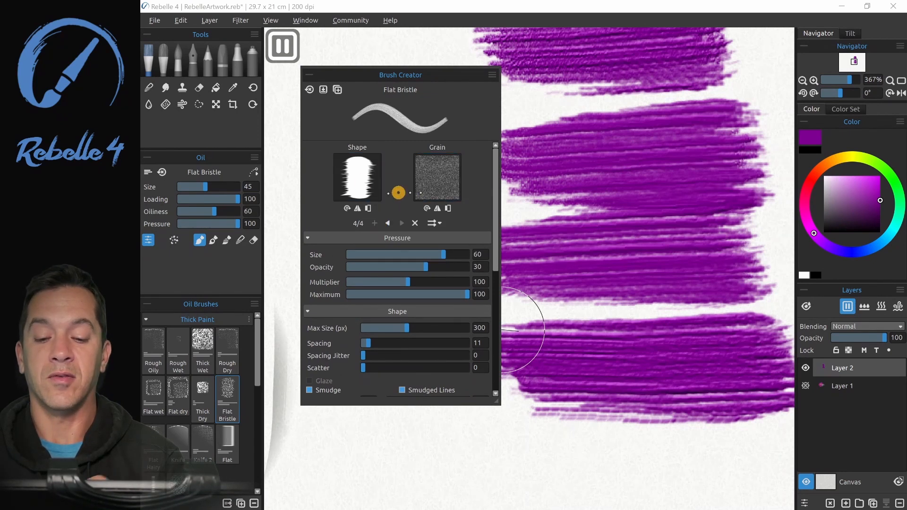
{"action": "left_click", "coordinate": [357, 178]}
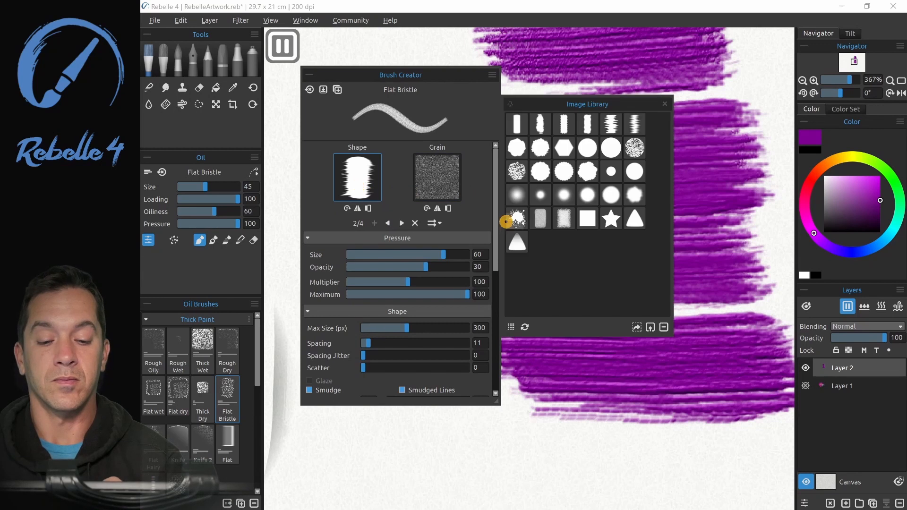
- Close the brush shape Image Library and show the shape-image ordering choices
{"action": "left_click", "coordinate": [386, 223]}
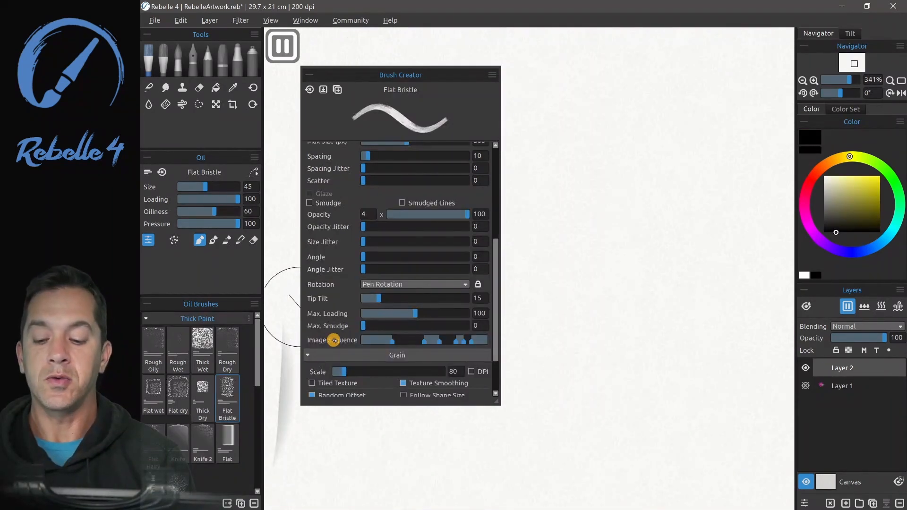
{"action": "scroll", "scroll_direction": "up", "scroll_amount": 3}
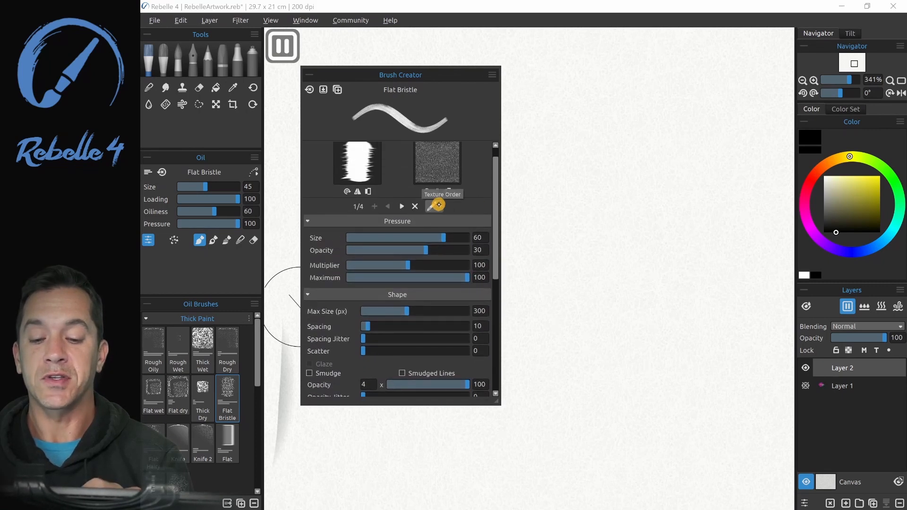
{"action": "left_click", "coordinate": [432, 206]}
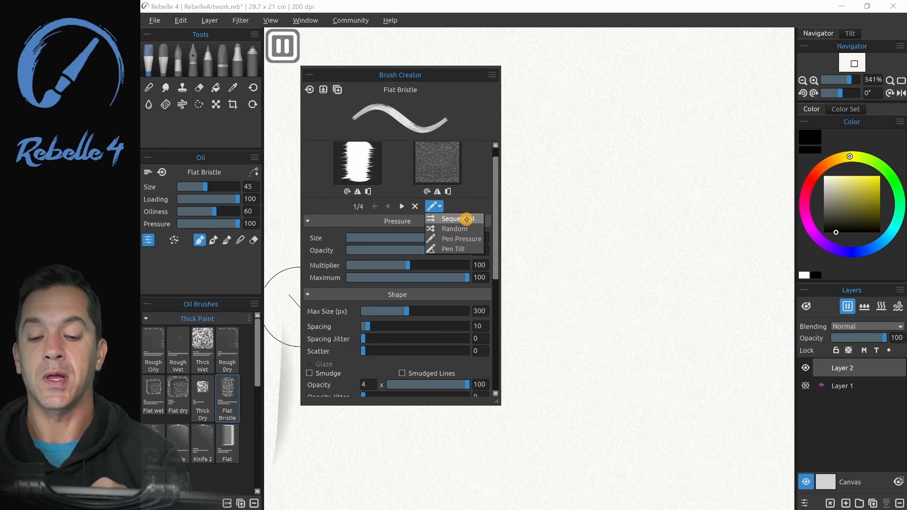
{"action": "mouse_move", "coordinate": [462, 239]}
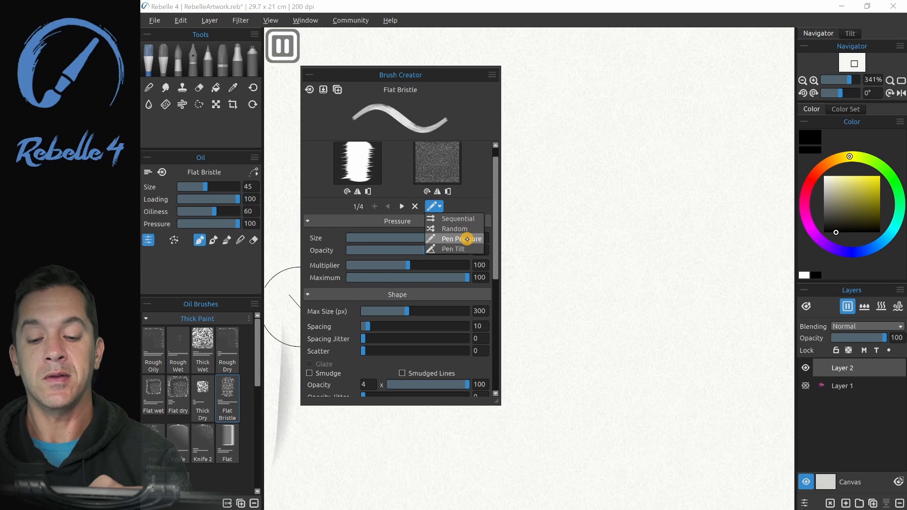
{"action": "mouse_move", "coordinate": [453, 249]}
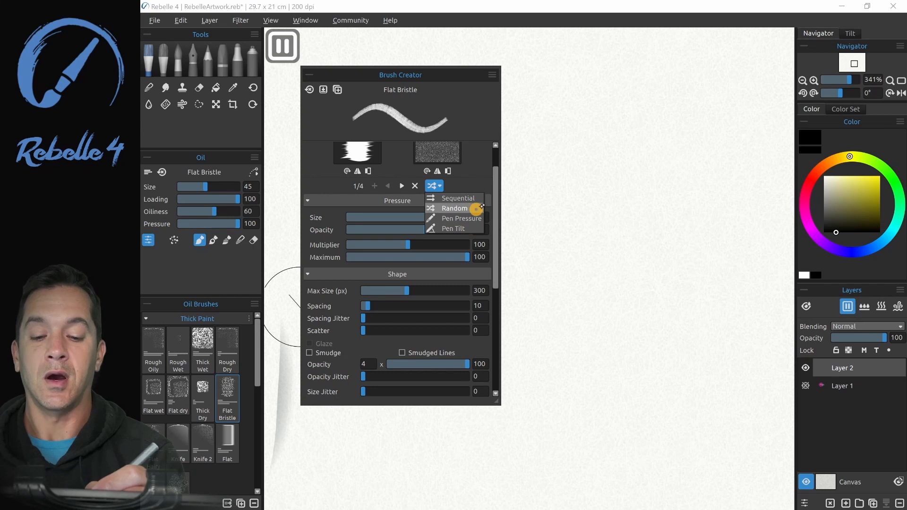
- Set the Flat Bristle Texture Order to Pen Pressure
{"action": "scroll", "scroll_direction": "down", "scroll_amount": 3}
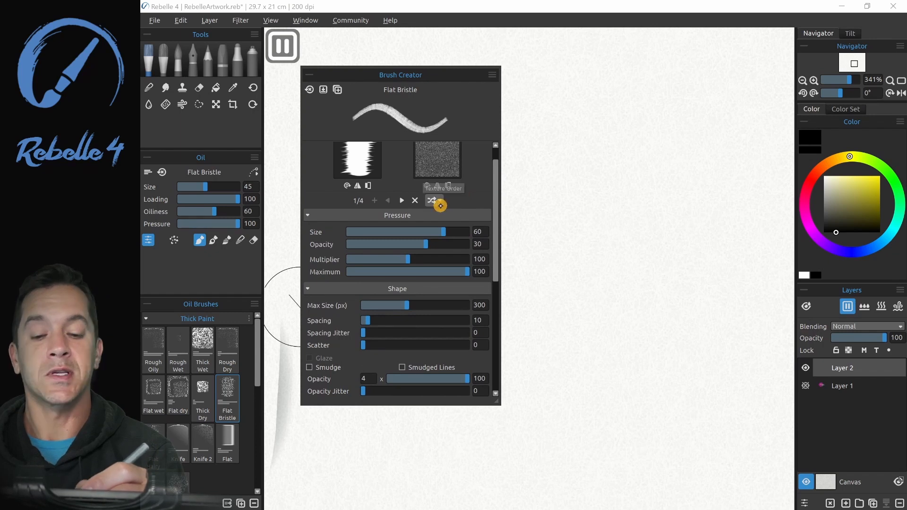
{"action": "left_click", "coordinate": [431, 201]}
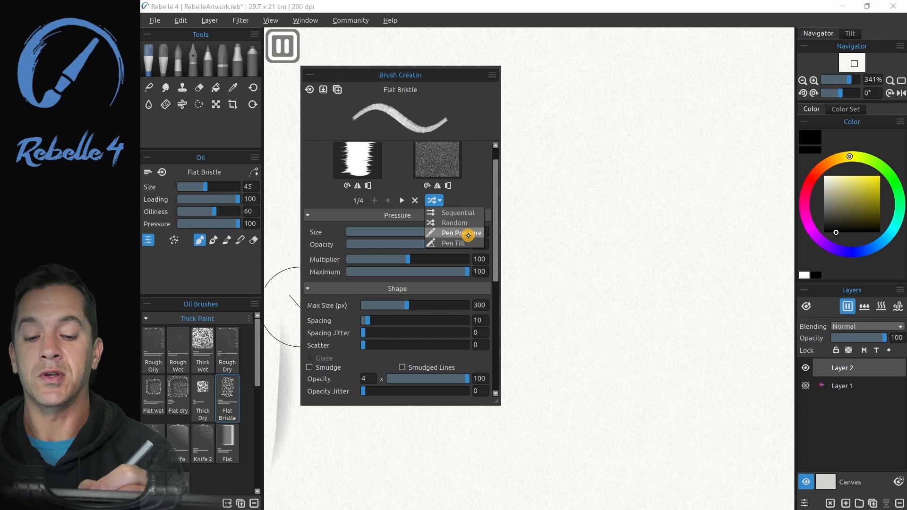
{"action": "mouse_move", "coordinate": [469, 242]}
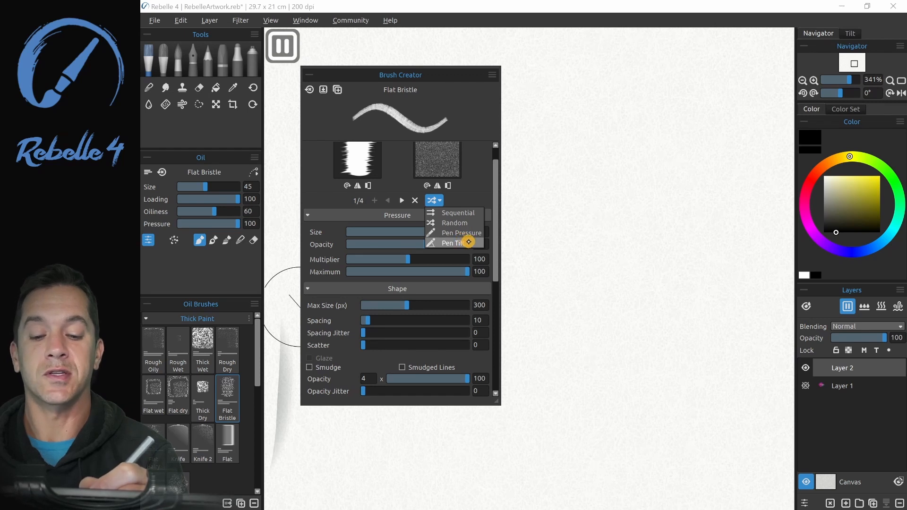
{"action": "mouse_move", "coordinate": [457, 232]}
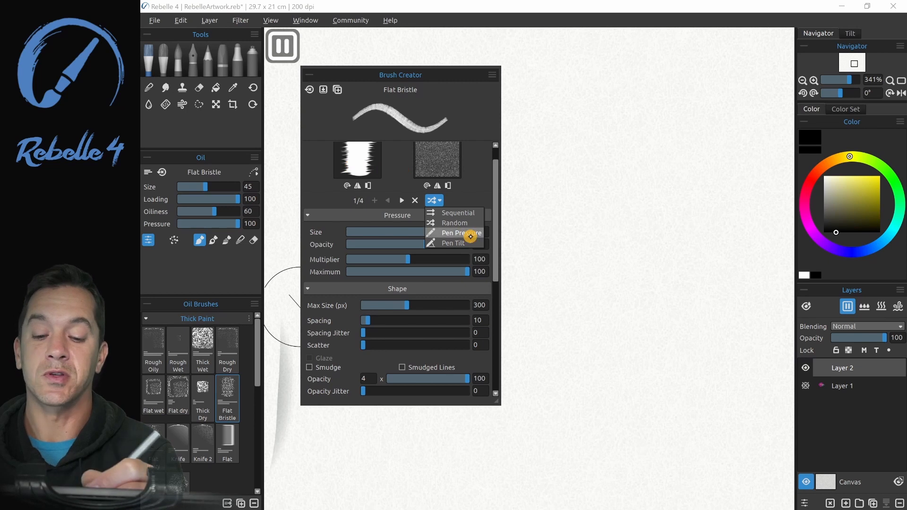
{"action": "left_click", "coordinate": [459, 232]}
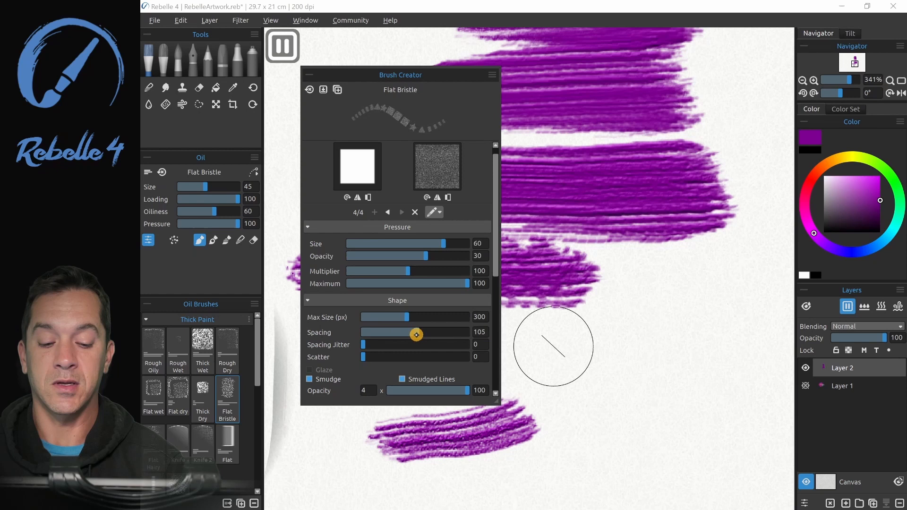
- Step from the first shape image to the next with the Next Image arrows
{"action": "scroll", "scroll_direction": "down", "scroll_amount": 3}
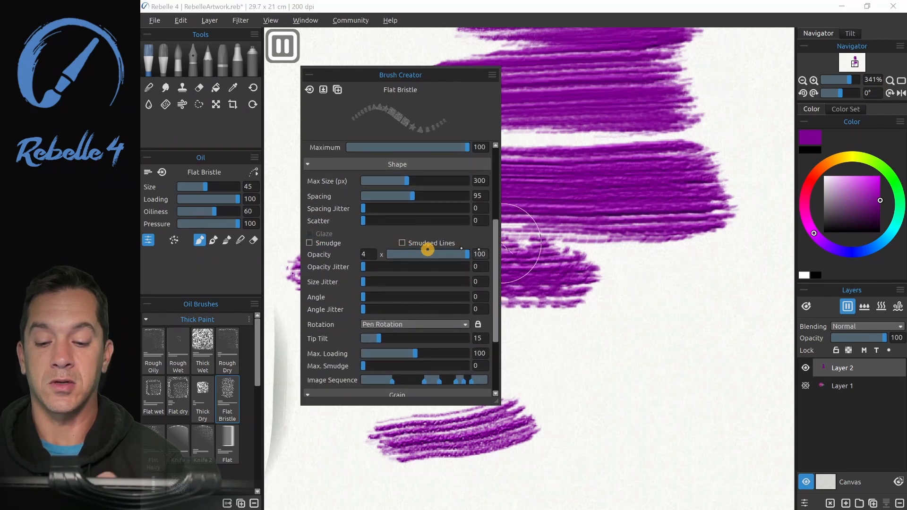
{"action": "scroll", "scroll_direction": "down", "scroll_amount": 3}
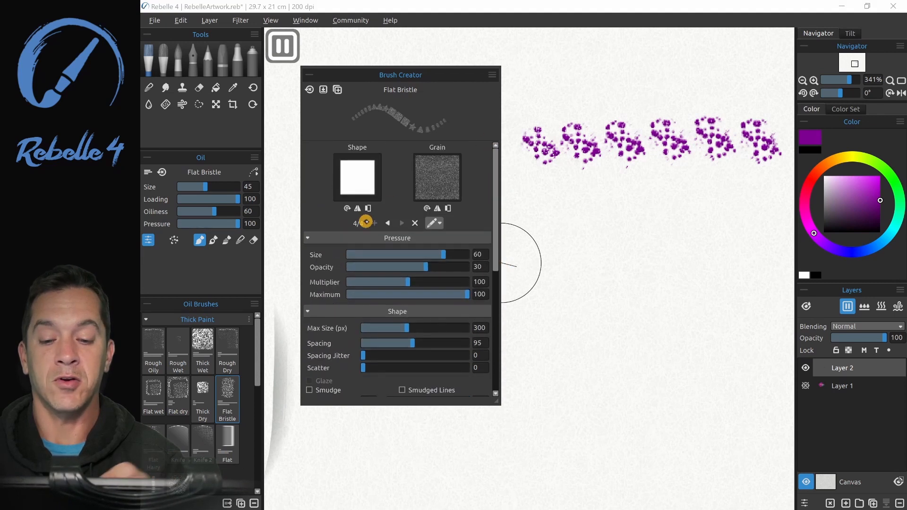
{"action": "left_click", "coordinate": [387, 222]}
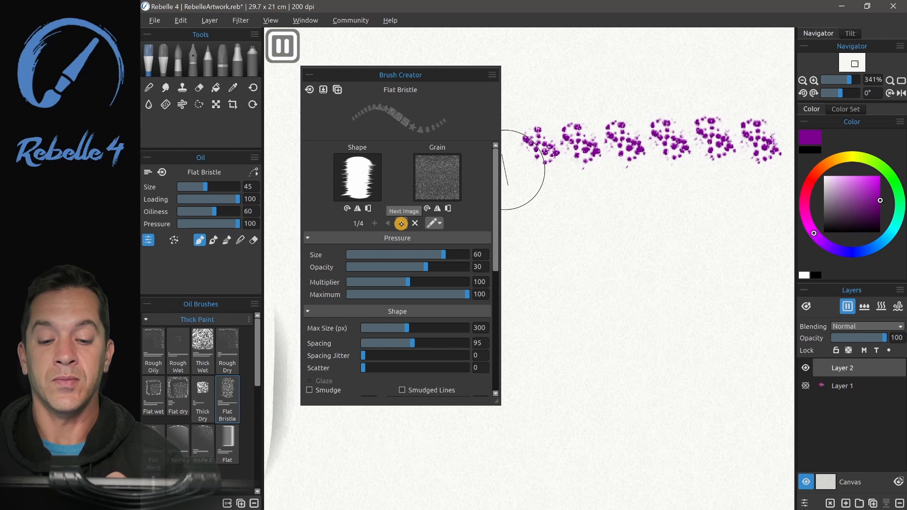
{"action": "left_click", "coordinate": [401, 224]}
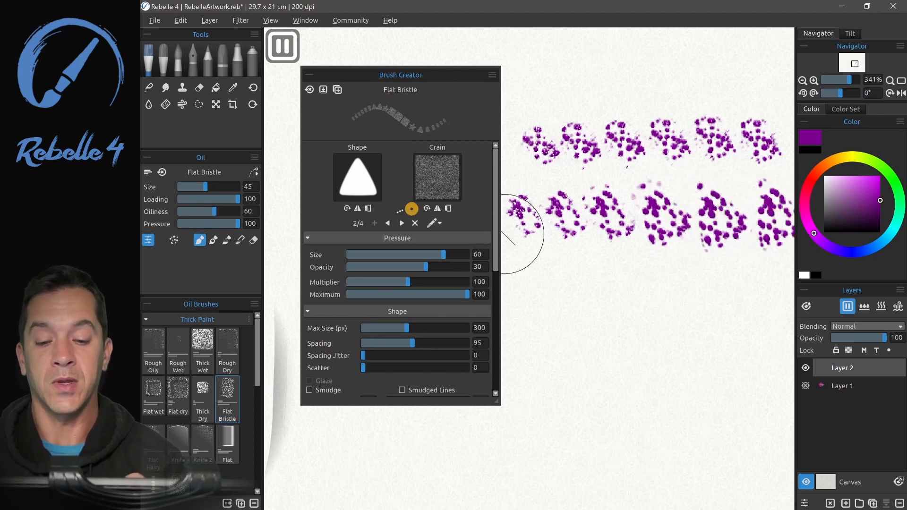
{"action": "scroll", "scroll_direction": "down", "scroll_amount": 3}
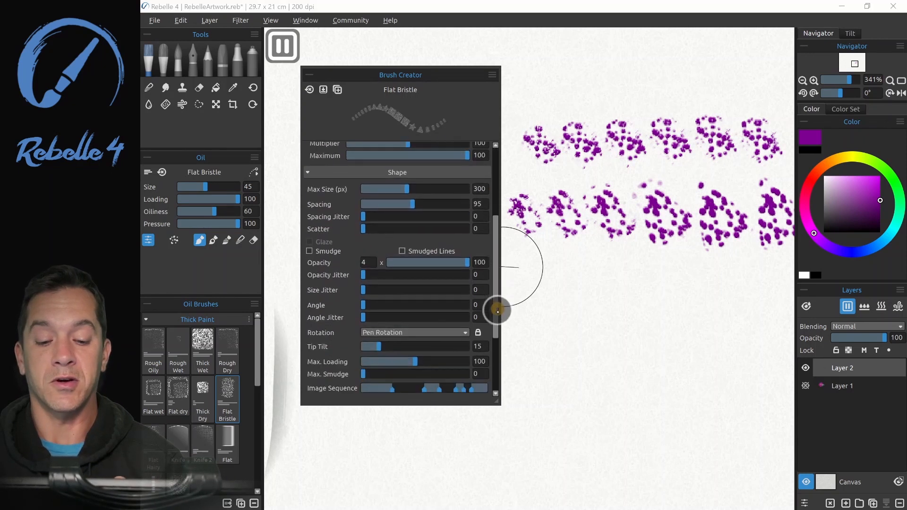
{"action": "scroll", "scroll_direction": "down", "scroll_amount": 3}
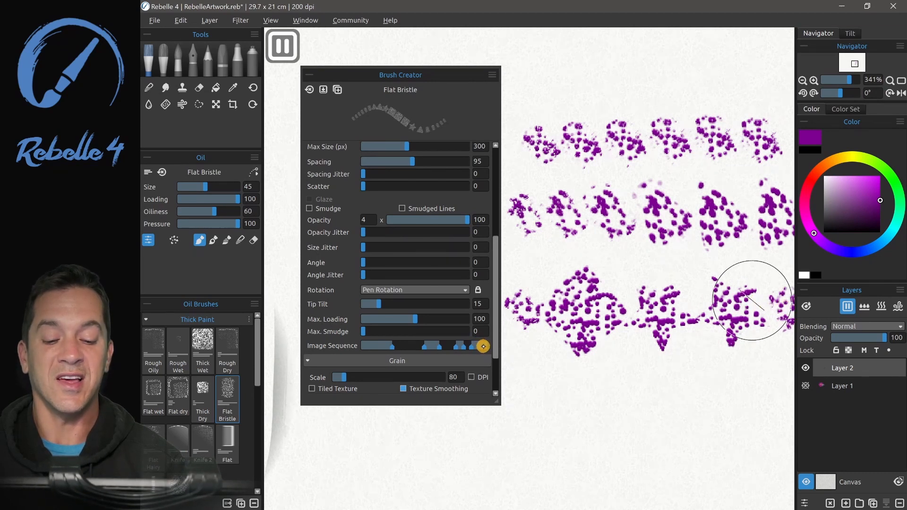
{"action": "mouse_move", "coordinate": [553, 399]}
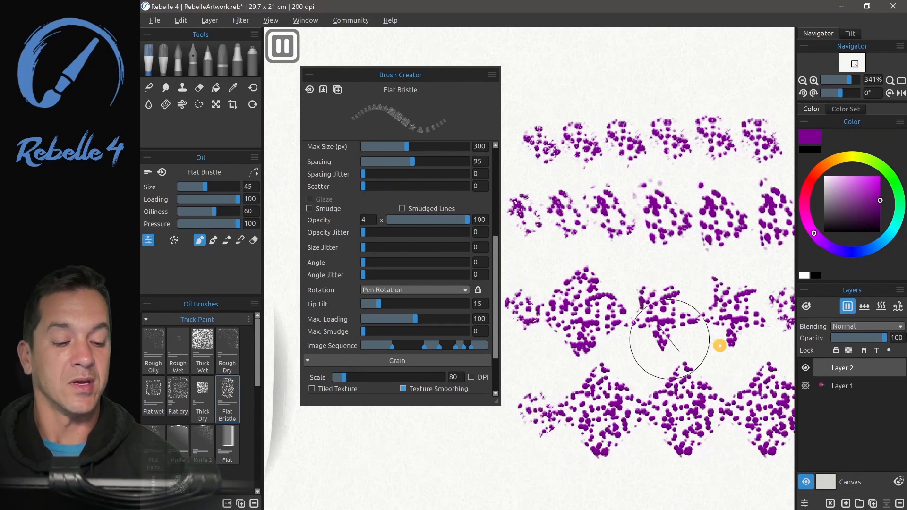
{"action": "mouse_move", "coordinate": [573, 283]}
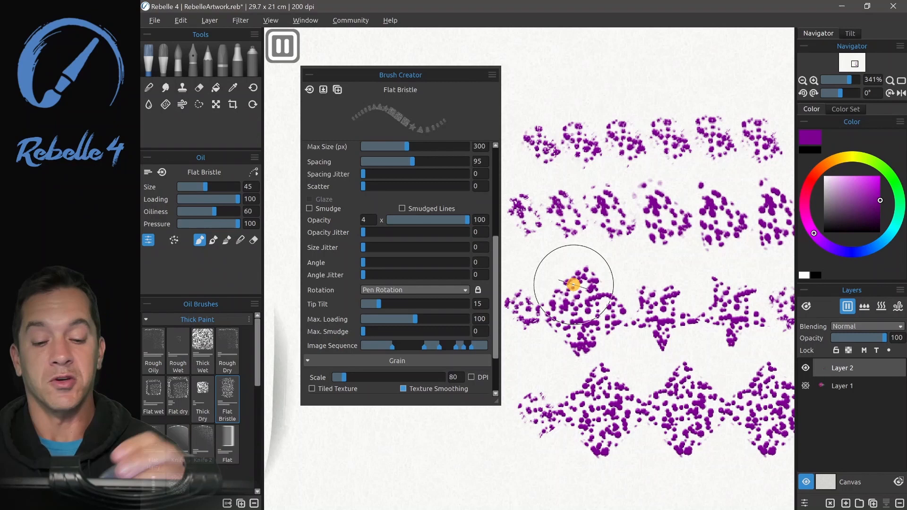
- Paint a purple zigzag stroke on the cleared canvas
{"action": "left_click_drag", "start_coordinate": [405, 162], "coordinate": [375, 161]}
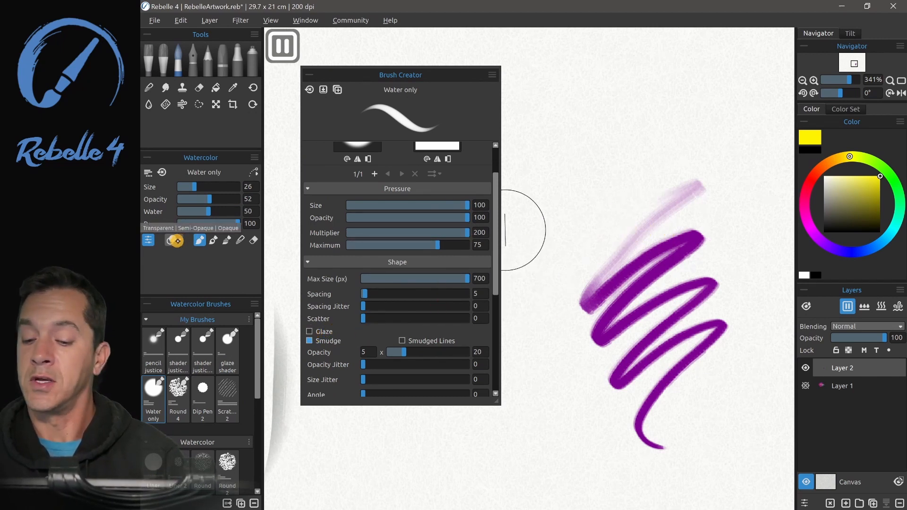
- Make the watercolour paint transparent for glazing
{"action": "left_click", "coordinate": [175, 240]}
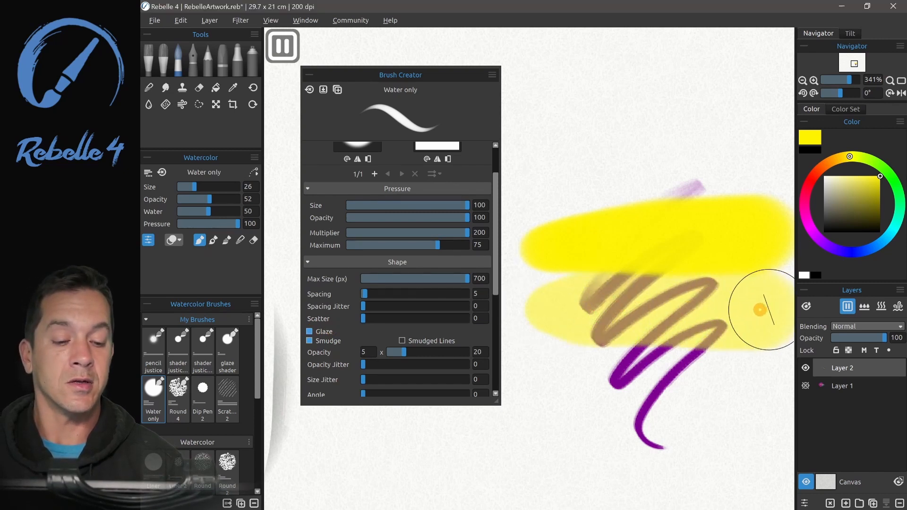
{"action": "mouse_move", "coordinate": [631, 288]}
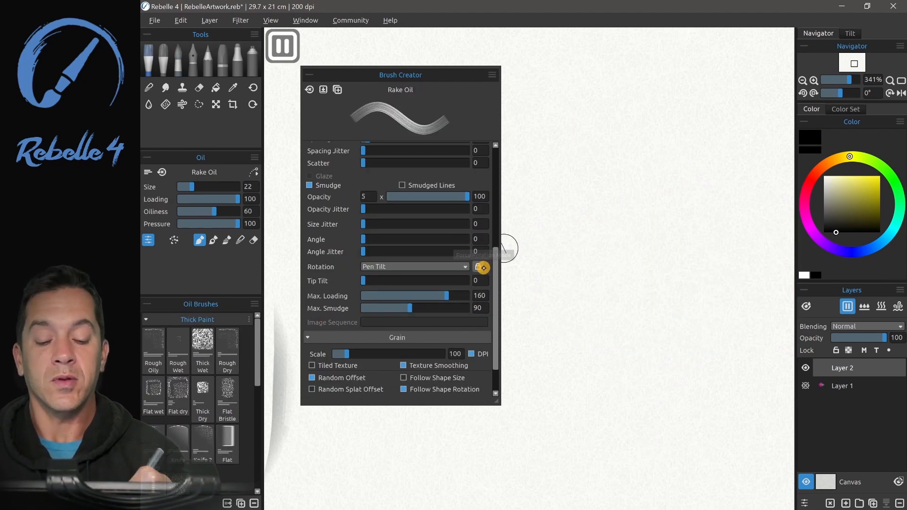
- Lock the Rake Oil brush's Pen Tilt rotation in Brush Creator
{"action": "left_click", "coordinate": [483, 266]}
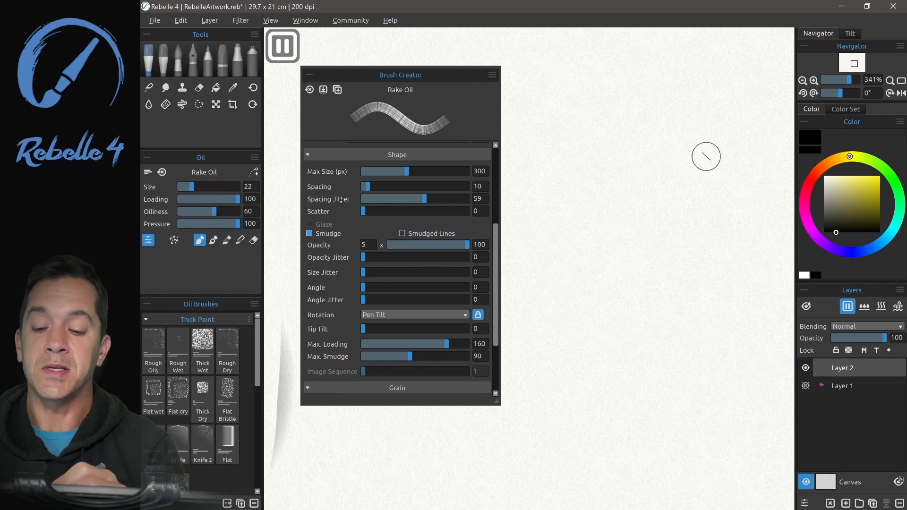
{"action": "mouse_move", "coordinate": [650, 202]}
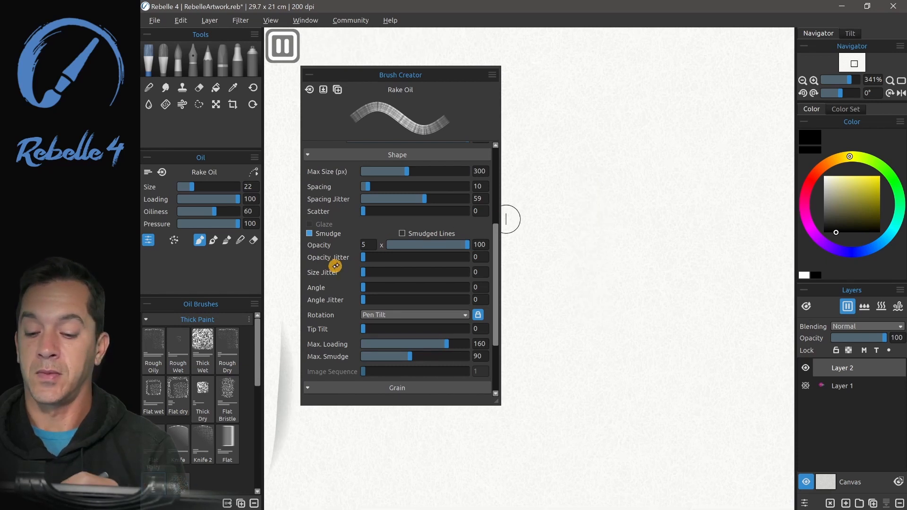
{"action": "mouse_move", "coordinate": [380, 231]}
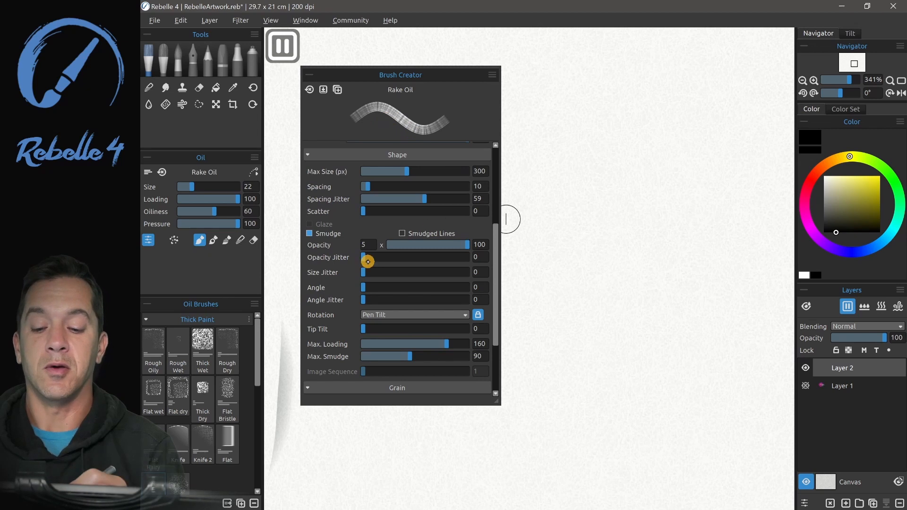
{"action": "scroll", "scroll_direction": "down", "scroll_amount": 3}
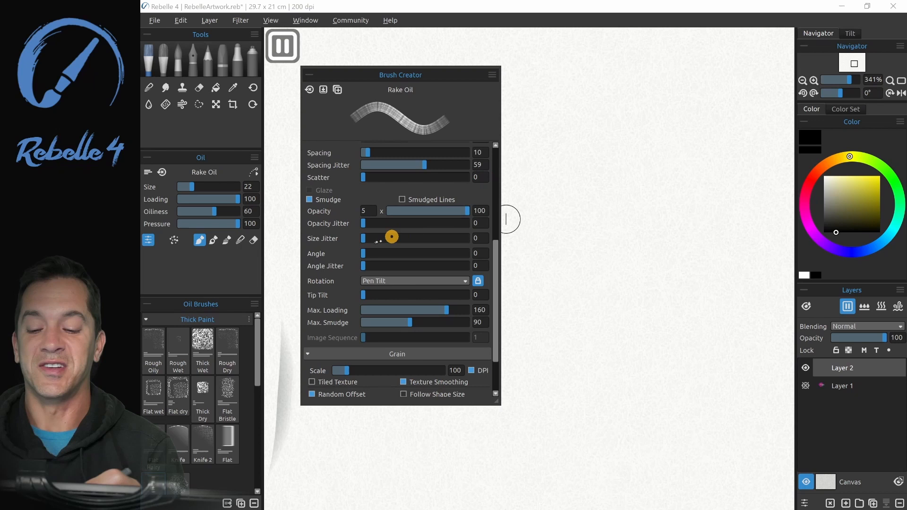
{"action": "mouse_move", "coordinate": [410, 266]}
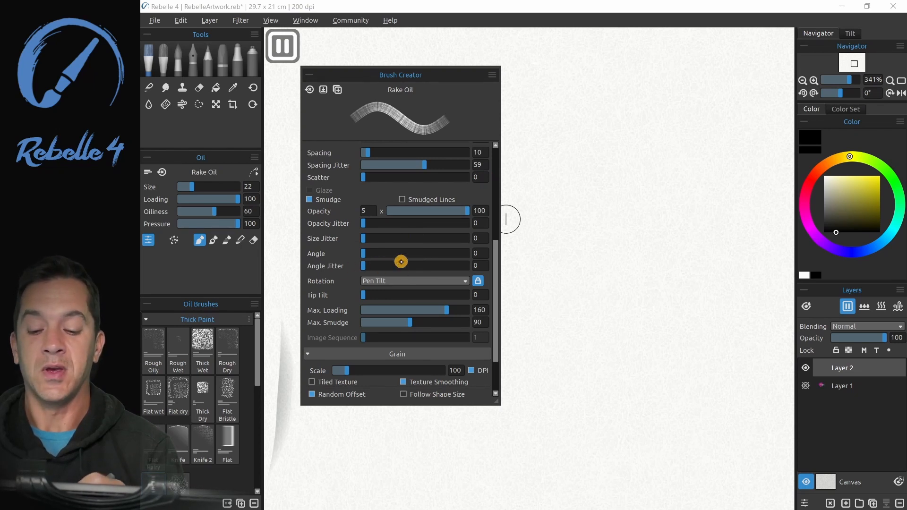
{"action": "mouse_move", "coordinate": [551, 237]}
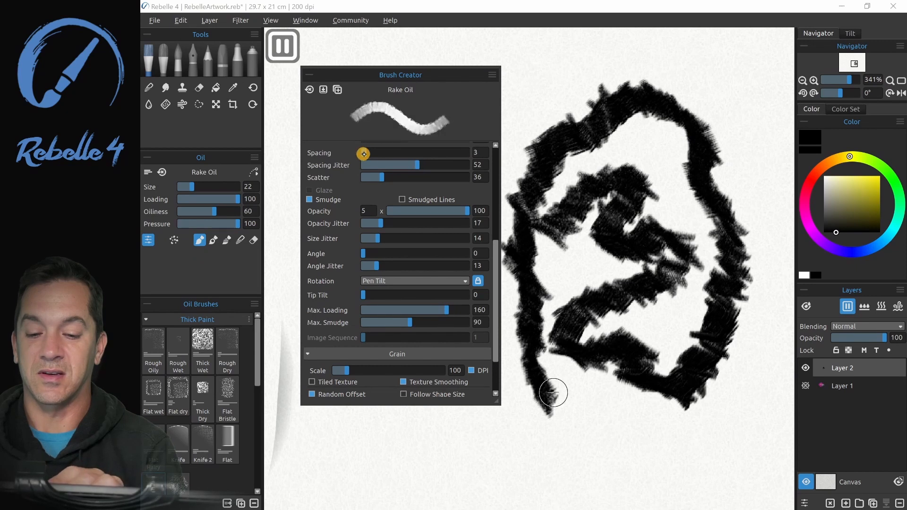
- Raise the Rake Oil brush Spacing from 3 to 13
{"action": "left_click_drag", "start_coordinate": [363, 153], "coordinate": [366, 153]}
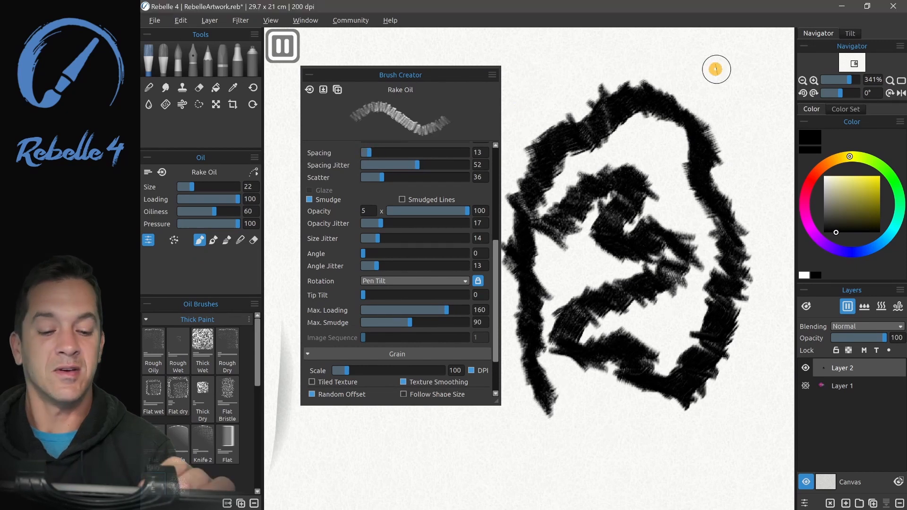